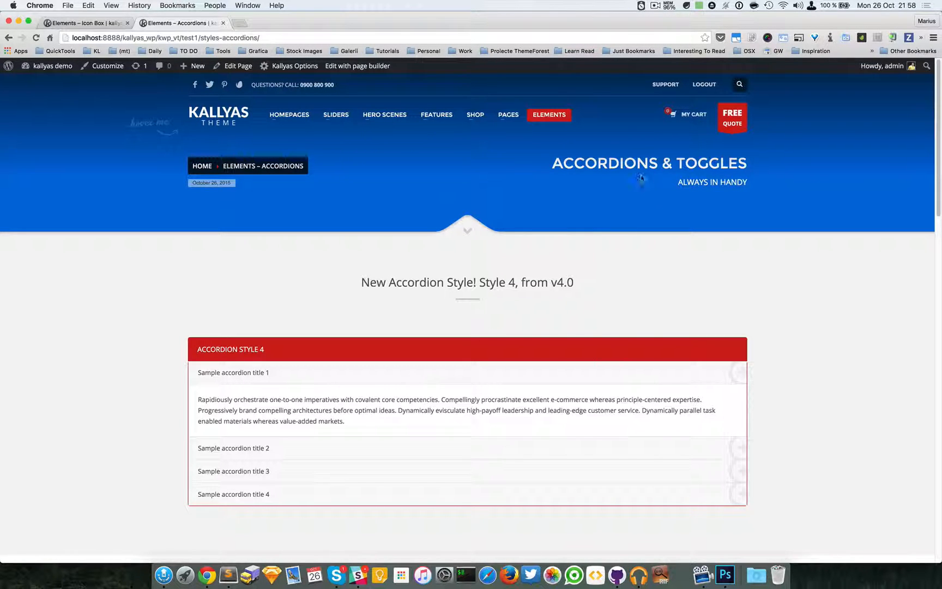
mouse_move(548, 115)
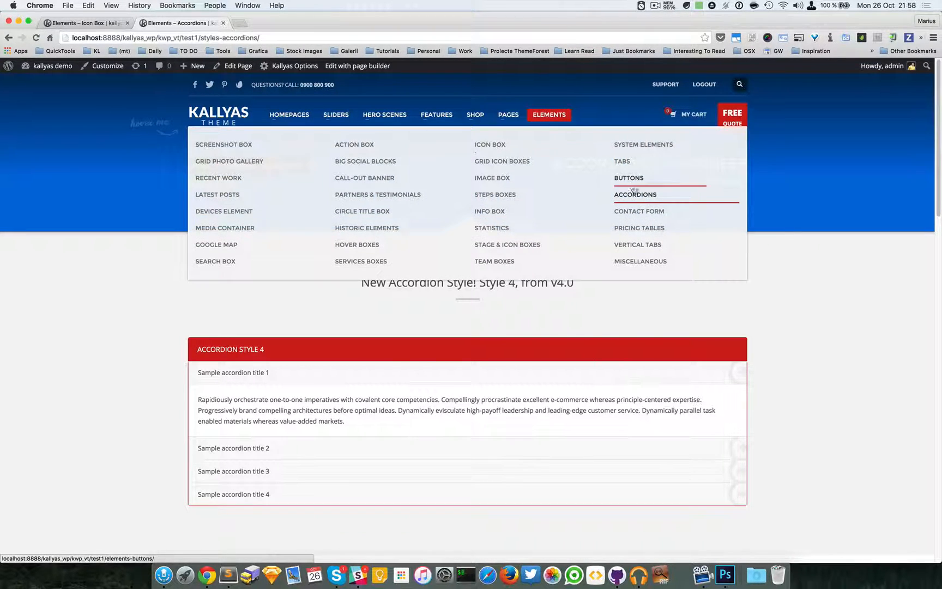
mouse_move(782, 294)
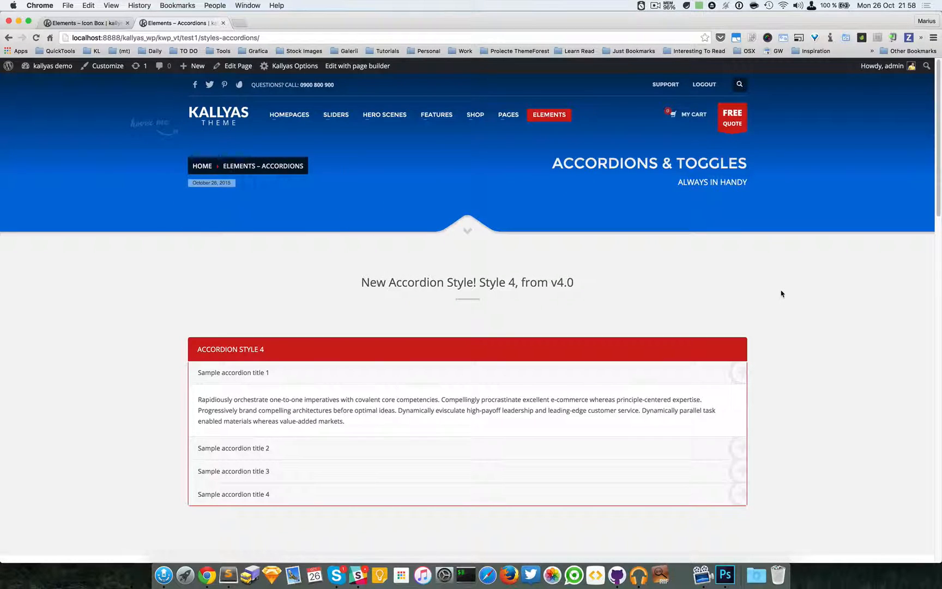
Step: Browse the accordions demo page, highlighting the heading version and toggling a Style 1 pane
scroll("down", 3)
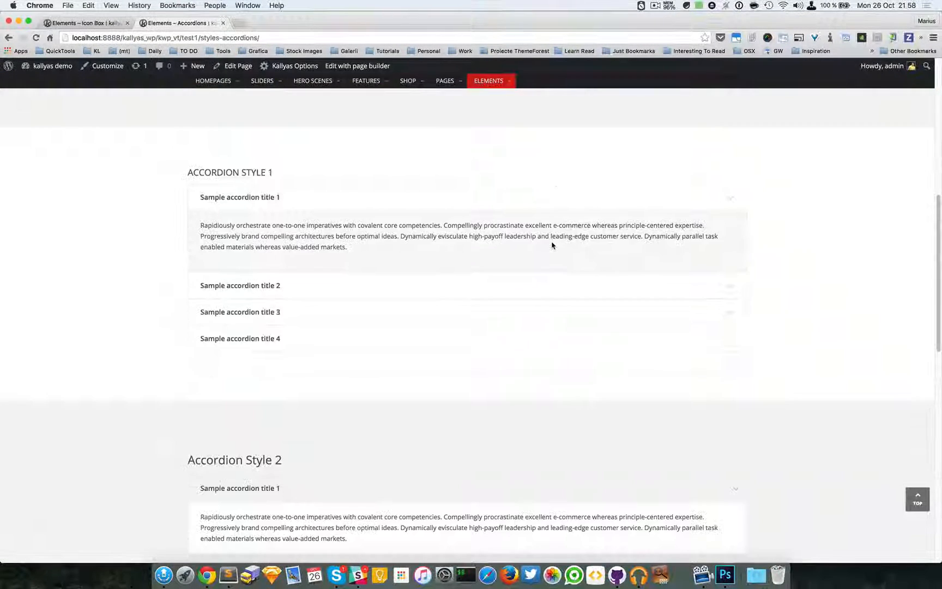
scroll("down", 3)
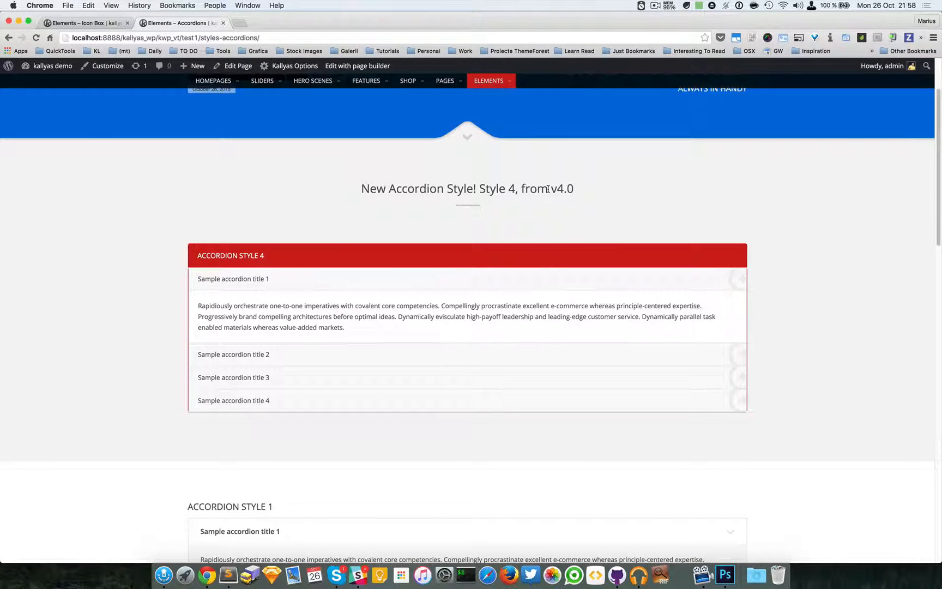
double_click(554, 188)
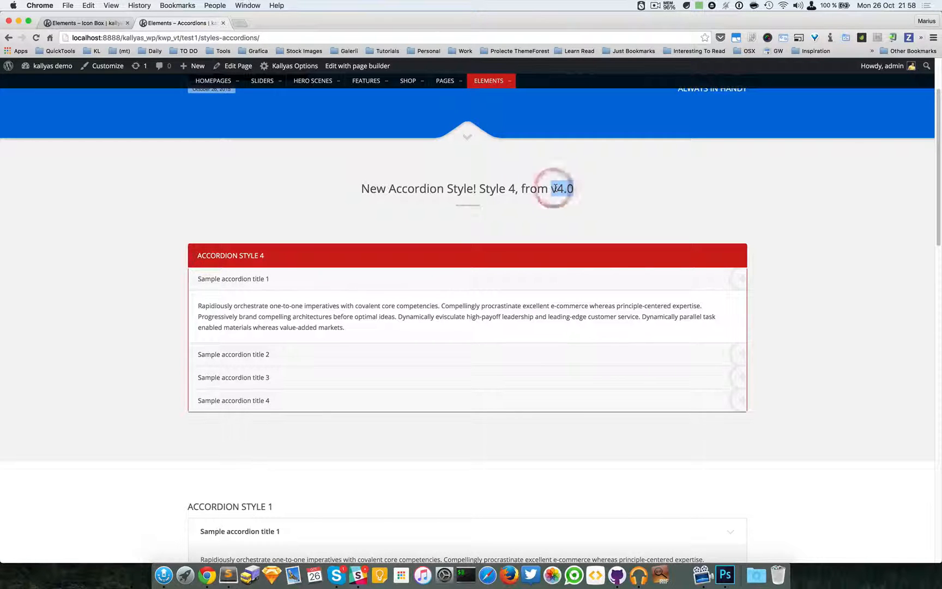
scroll("down", 3)
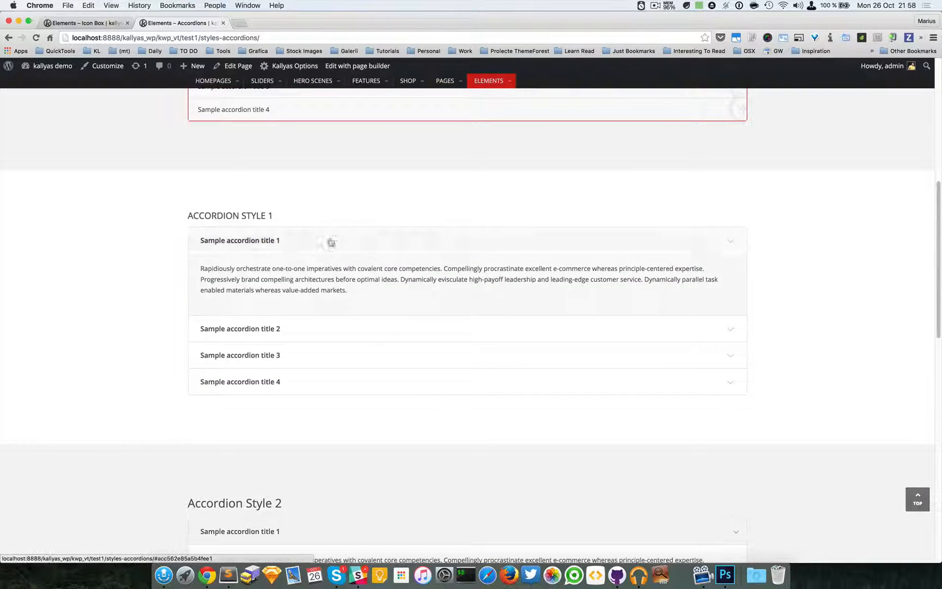
scroll("down", 3)
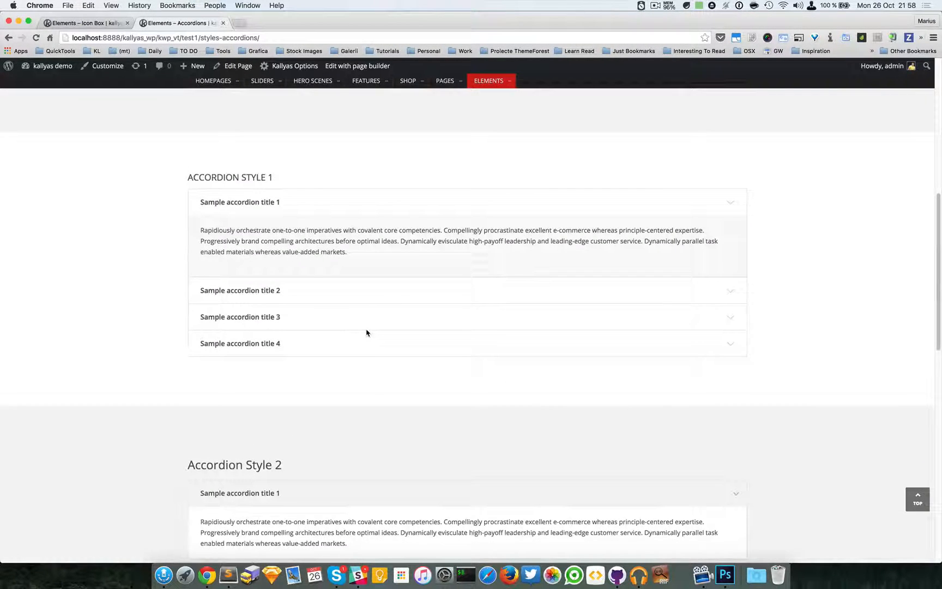
scroll("down", 3)
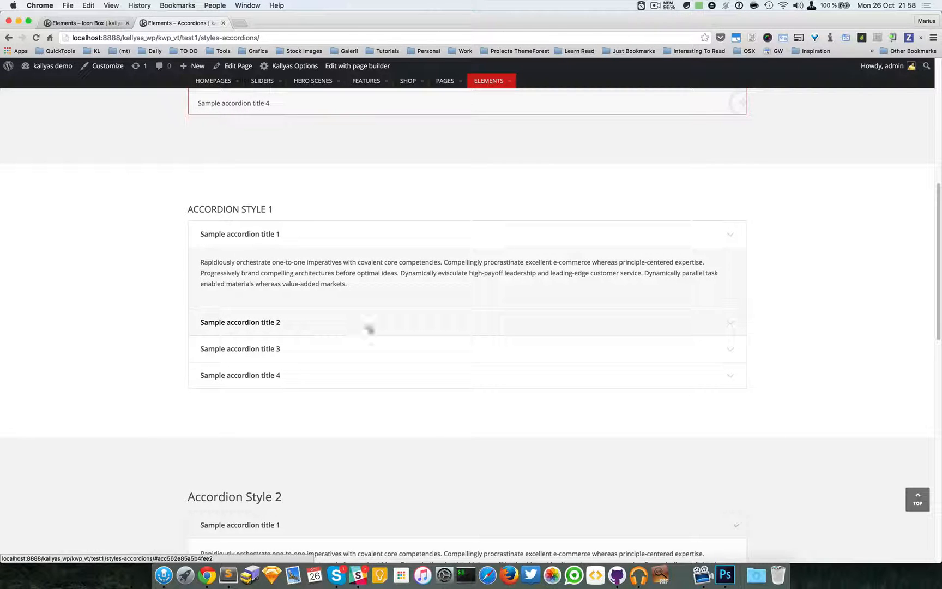
left_click(239, 322)
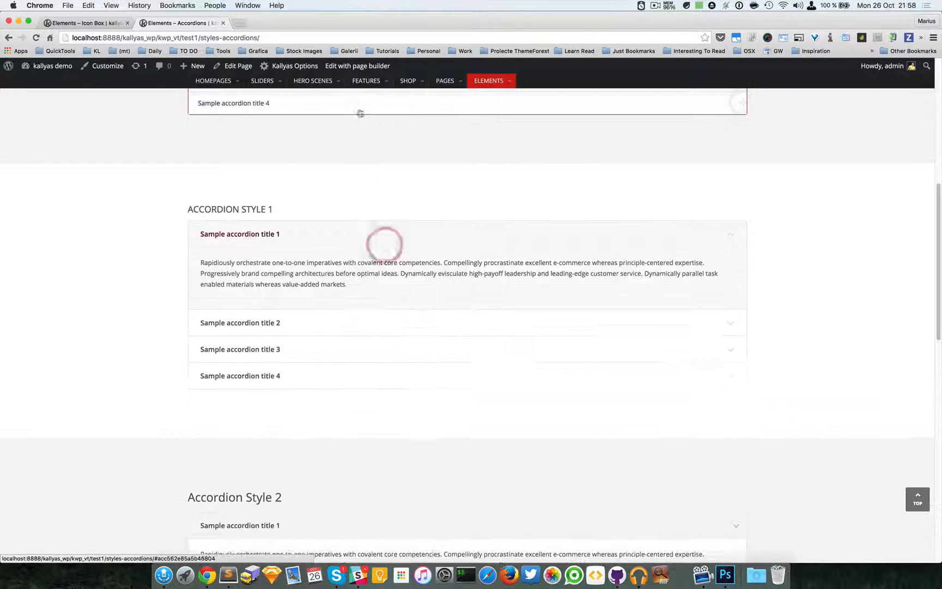
Step: Switch the page to the page builder editor and show the Style 4 accordion's settings
left_click(365, 81)
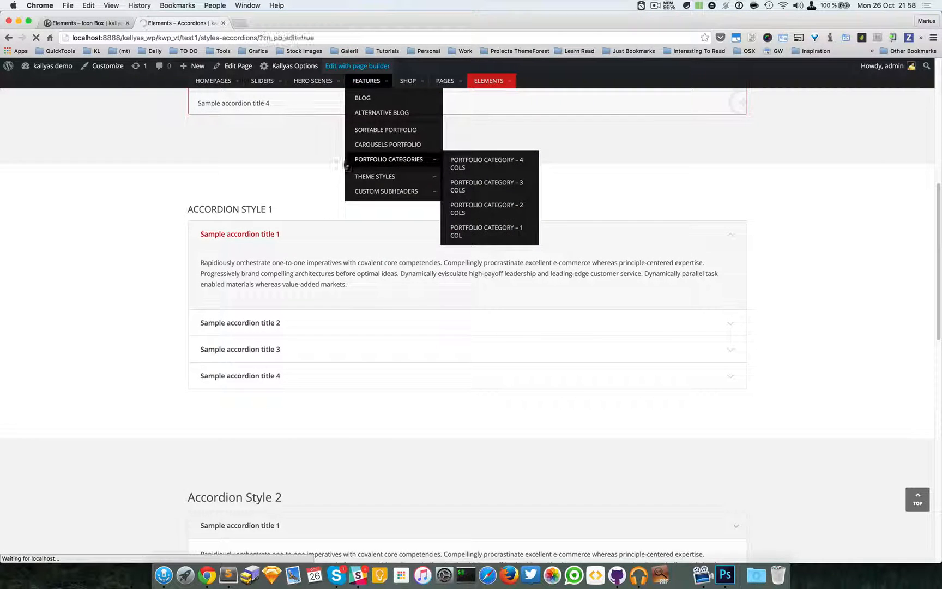
left_click(358, 65)
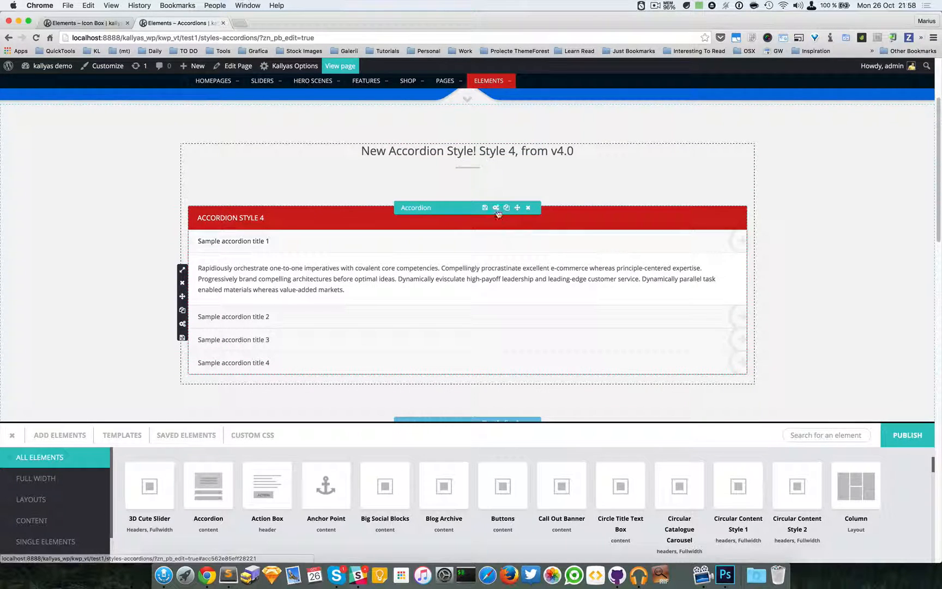
left_click(496, 207)
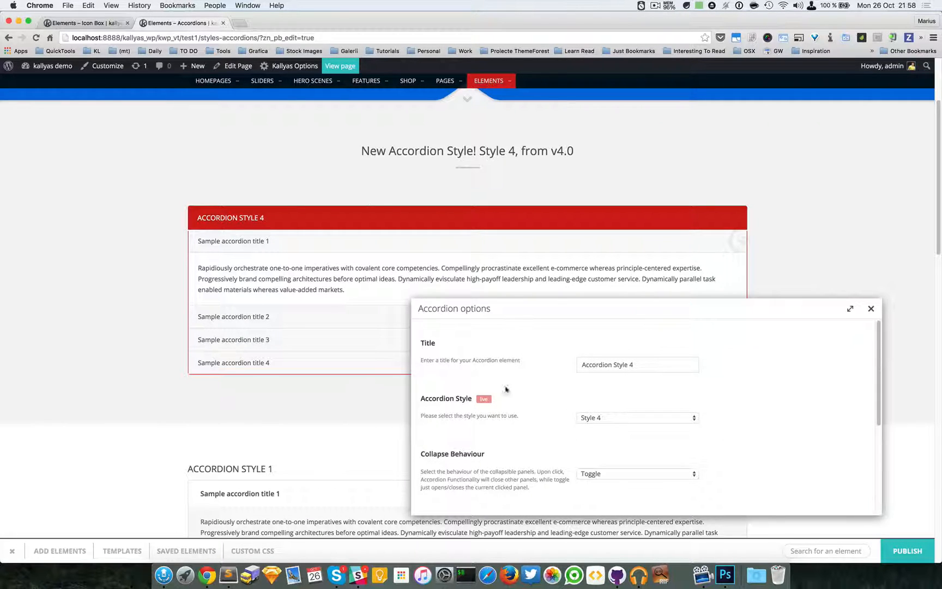
Step: Check the accordion title and keep Style 4 and Toggle collapse behaviour selected
left_click(636, 364)
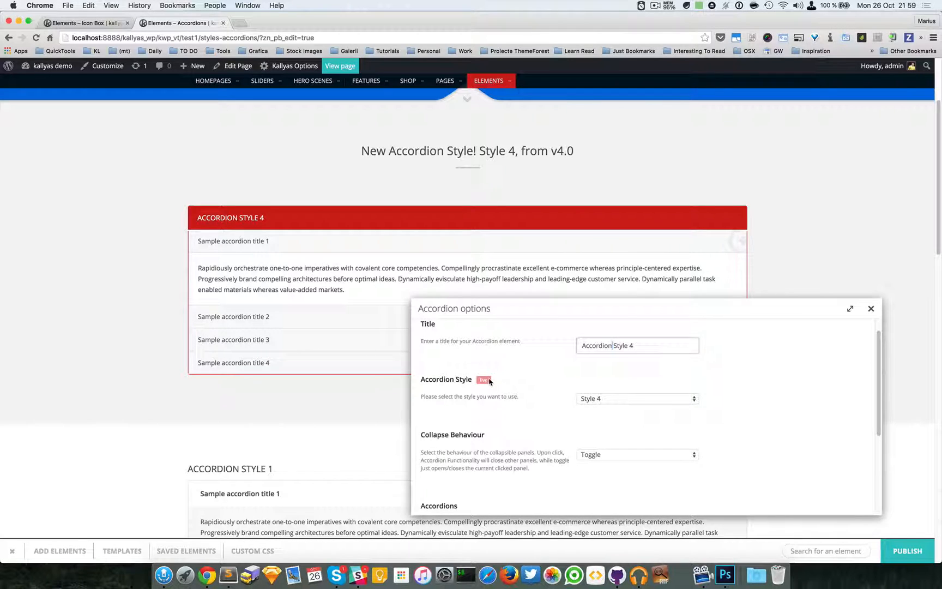
left_click(636, 399)
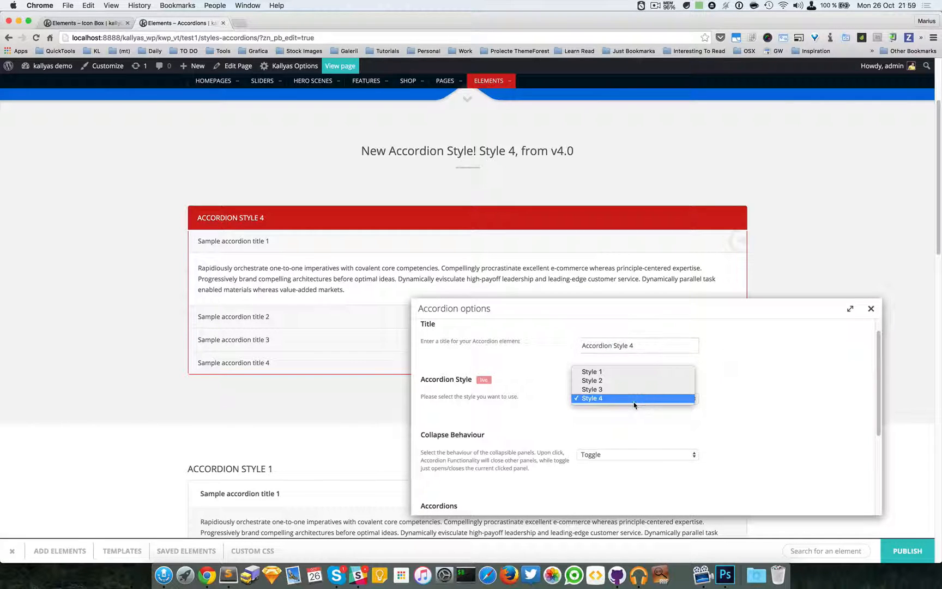
left_click(607, 399)
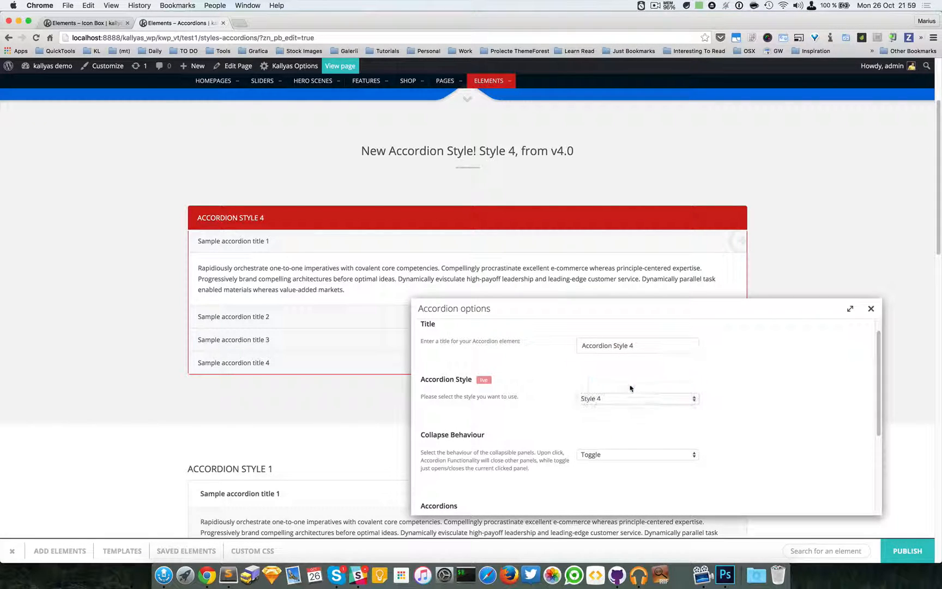
left_click(636, 399)
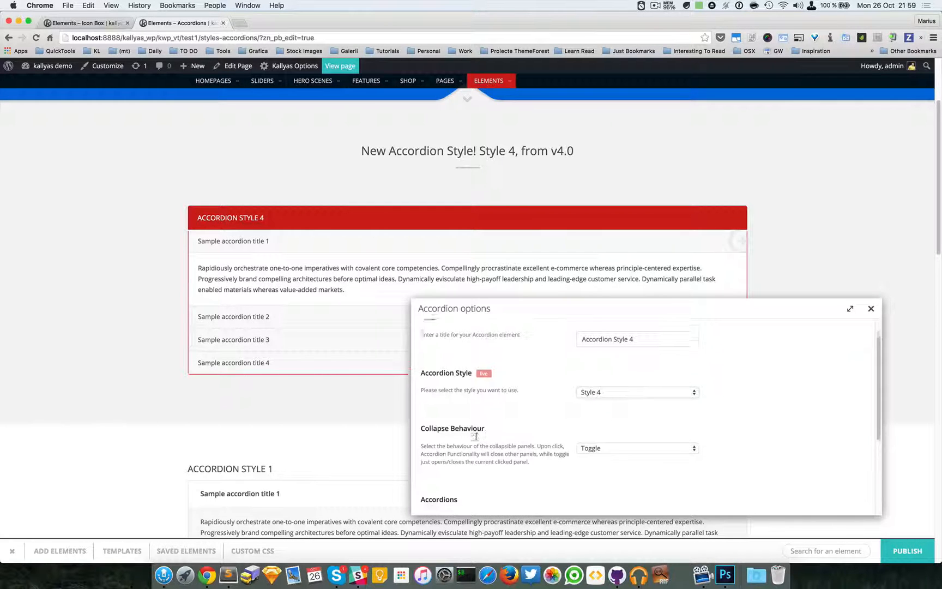
scroll("down", 3)
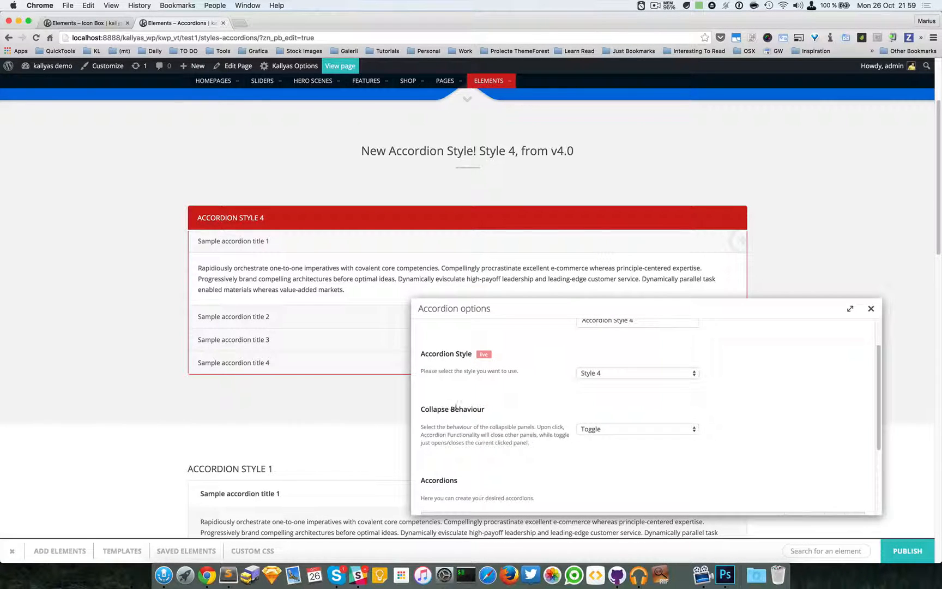
left_click(637, 428)
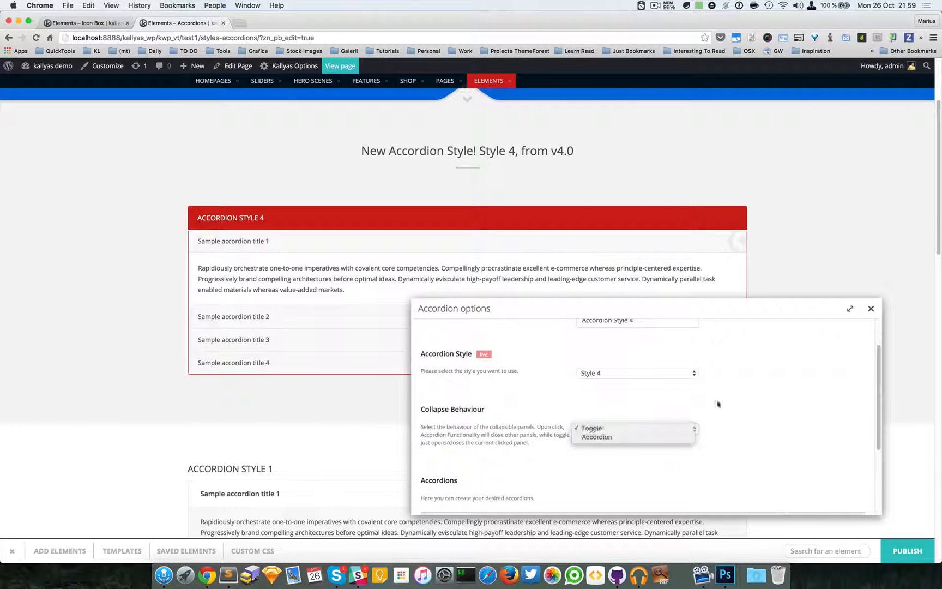
left_click(871, 308)
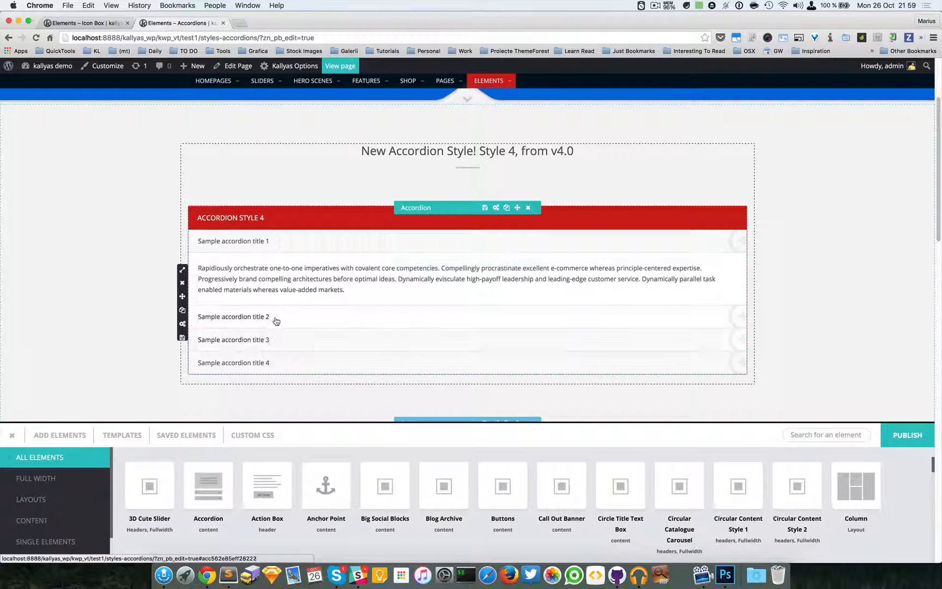
Step: Preview the second pane, close the Style 4 settings unchanged, and expand 'Sample accordion title 3'
left_click(233, 317)
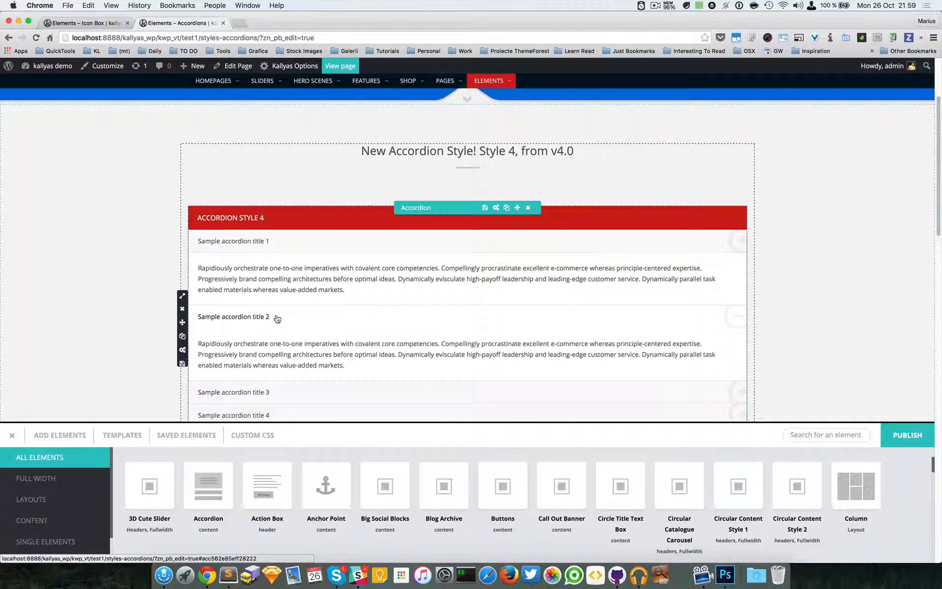
mouse_move(292, 331)
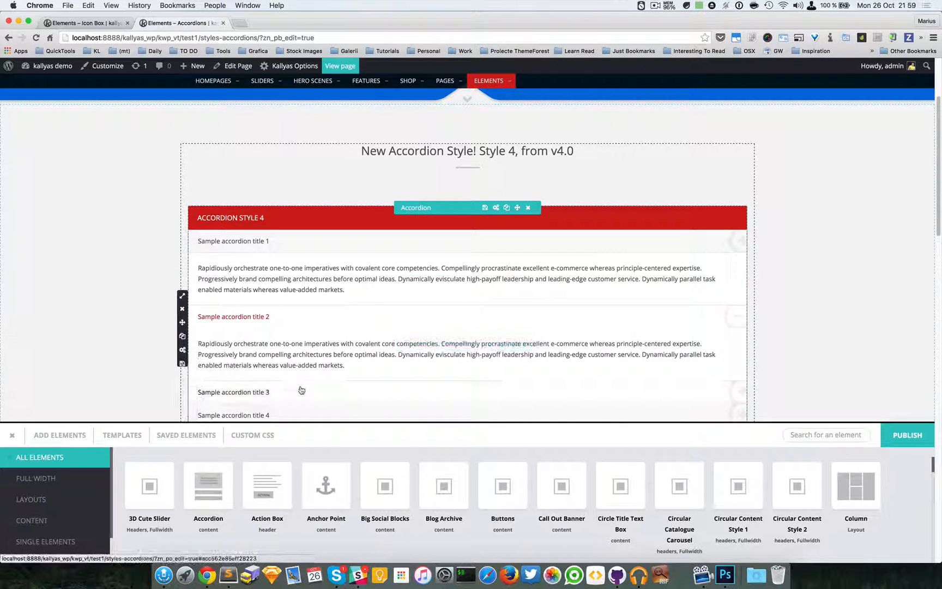
left_click(300, 392)
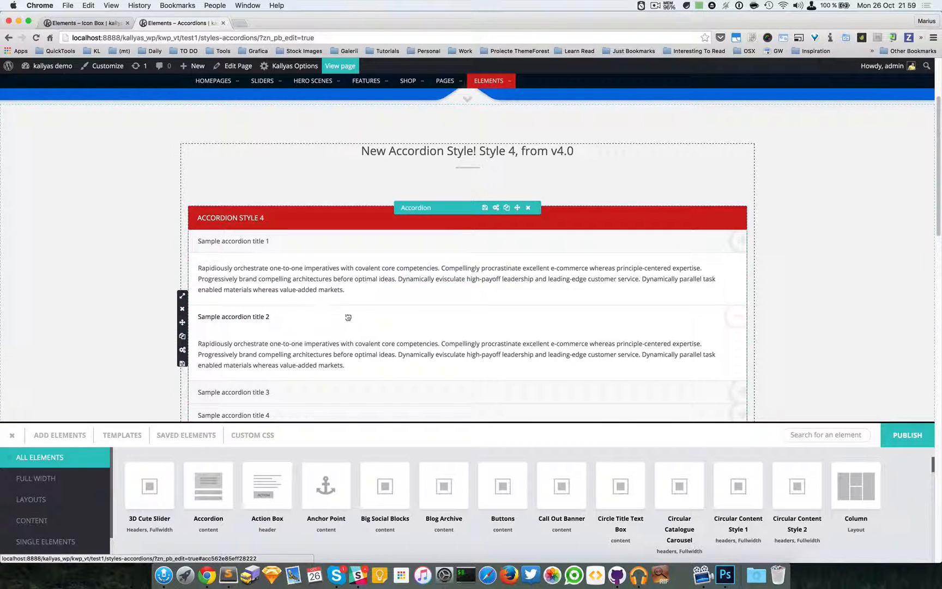
left_click(496, 207)
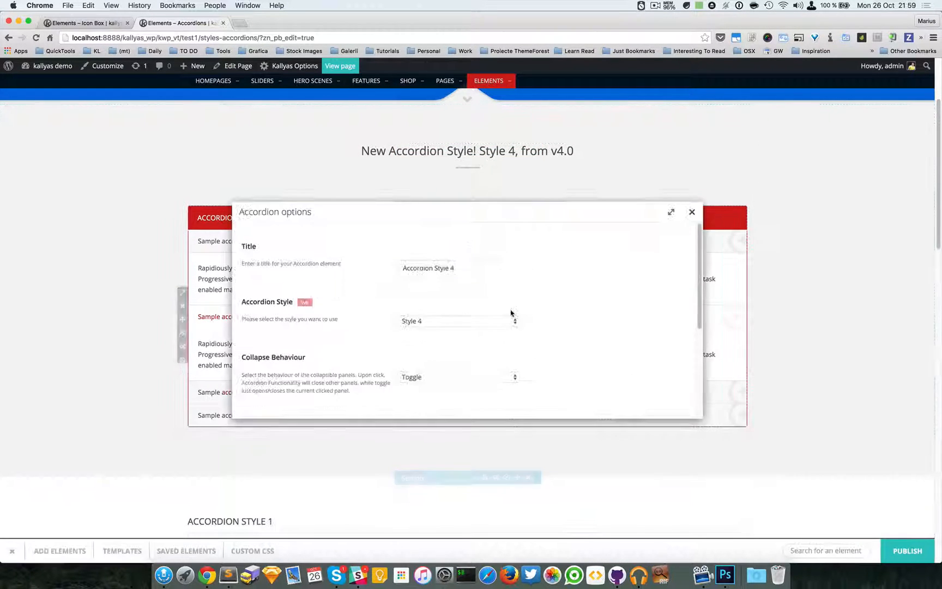
left_click(458, 377)
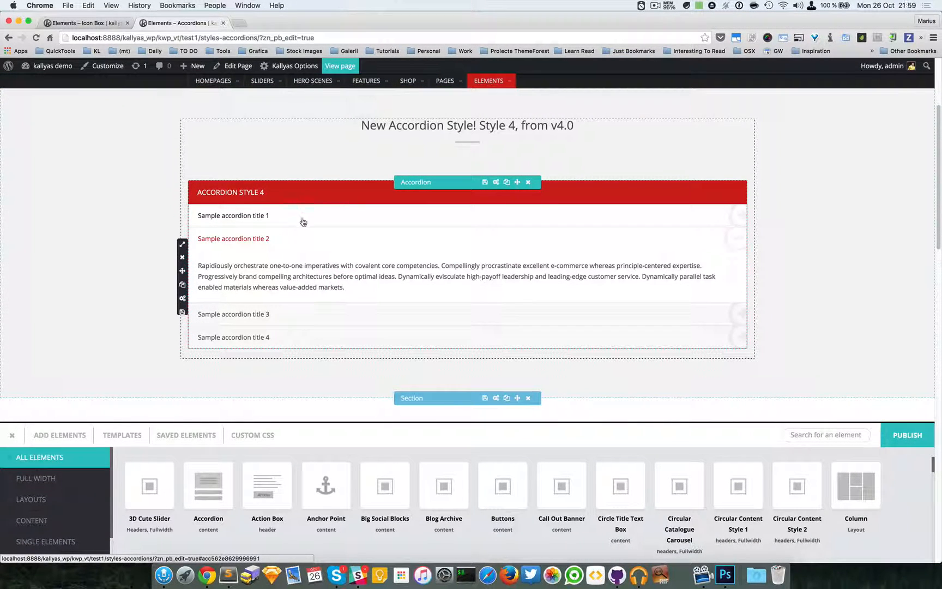
left_click(233, 215)
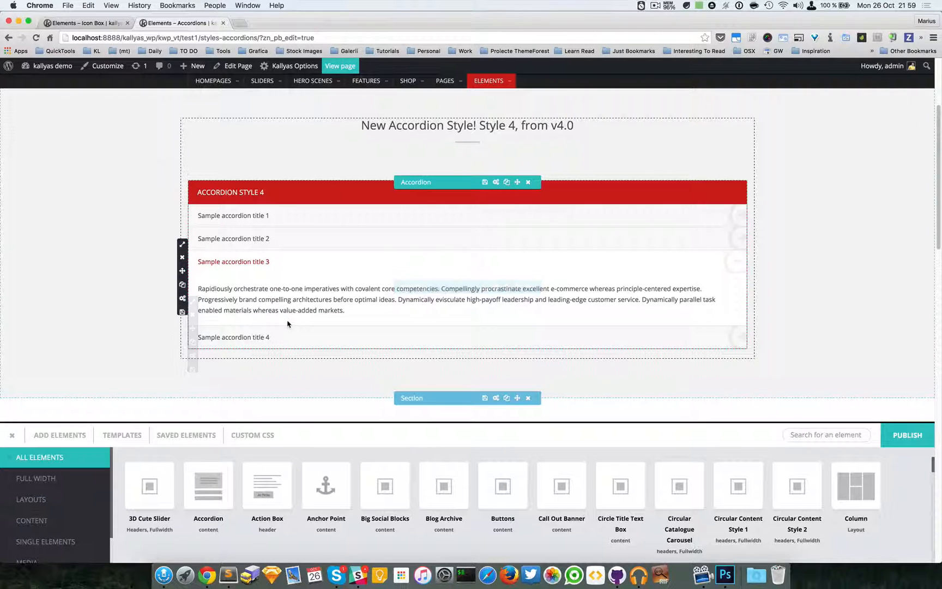
left_click(655, 5)
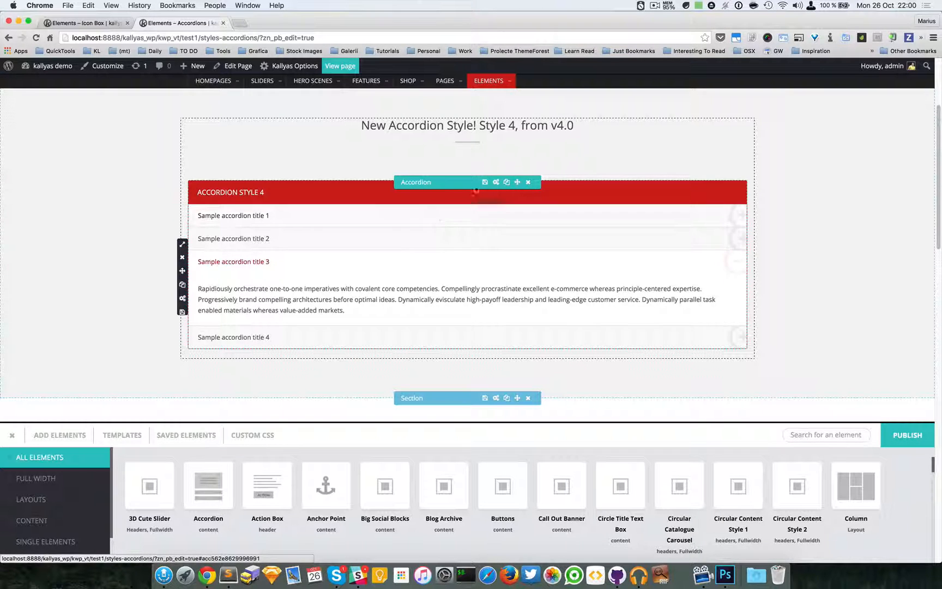
Step: Reopen the Style 4 accordion's settings to view its four accordion items
left_click(485, 182)
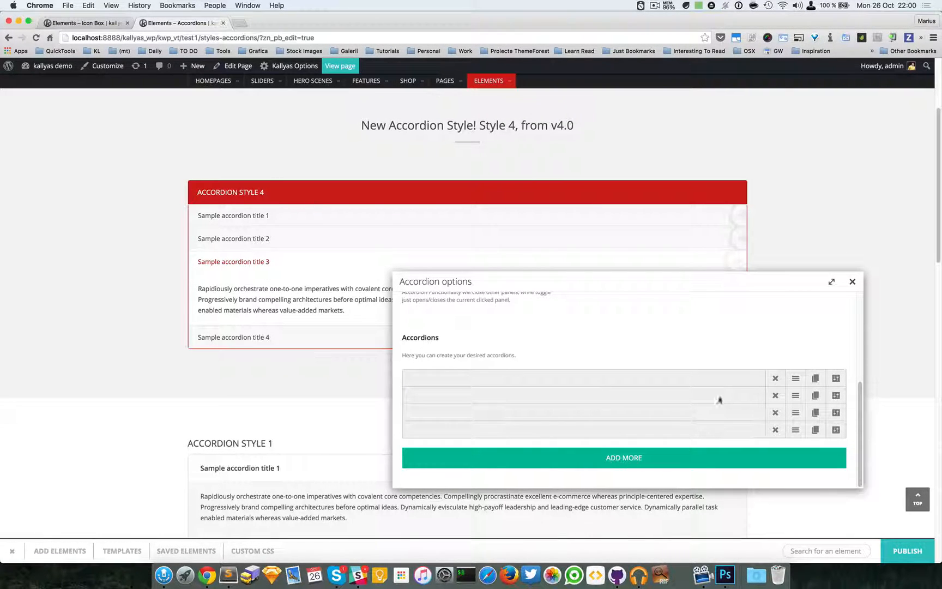
mouse_move(796, 412)
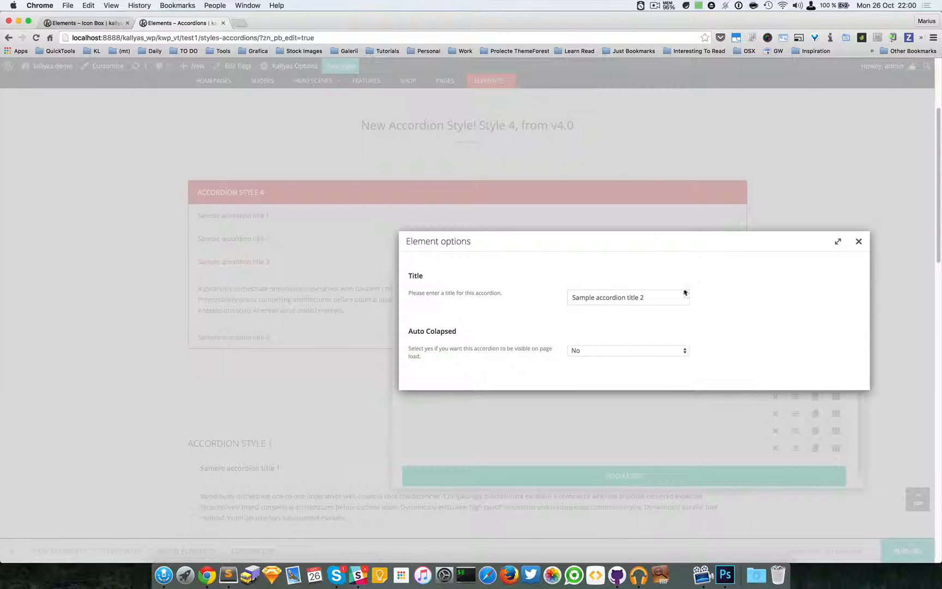
Step: Select the 'Sample accordion title 2' title, then close that pane's settings unchanged
triple_click(628, 297)
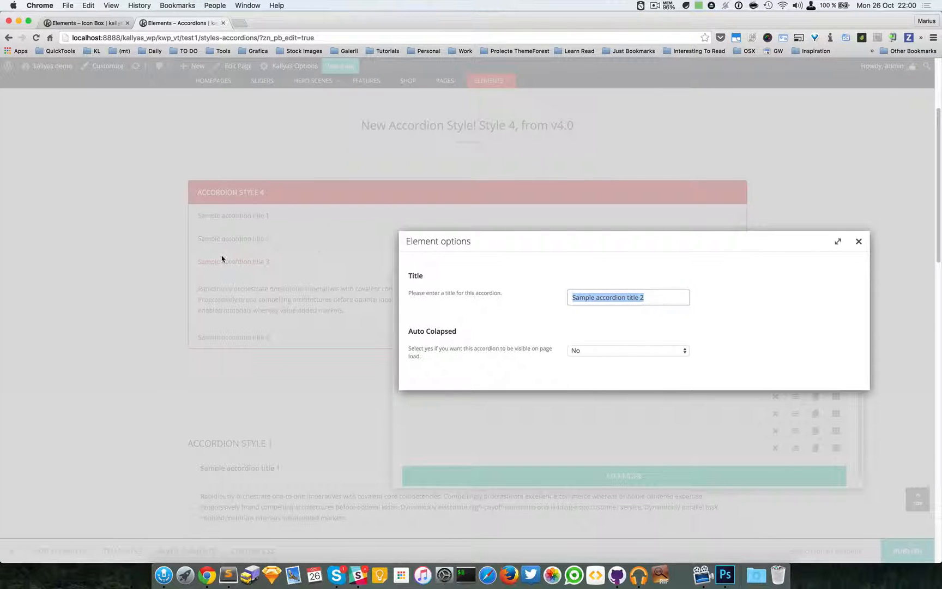
mouse_move(278, 263)
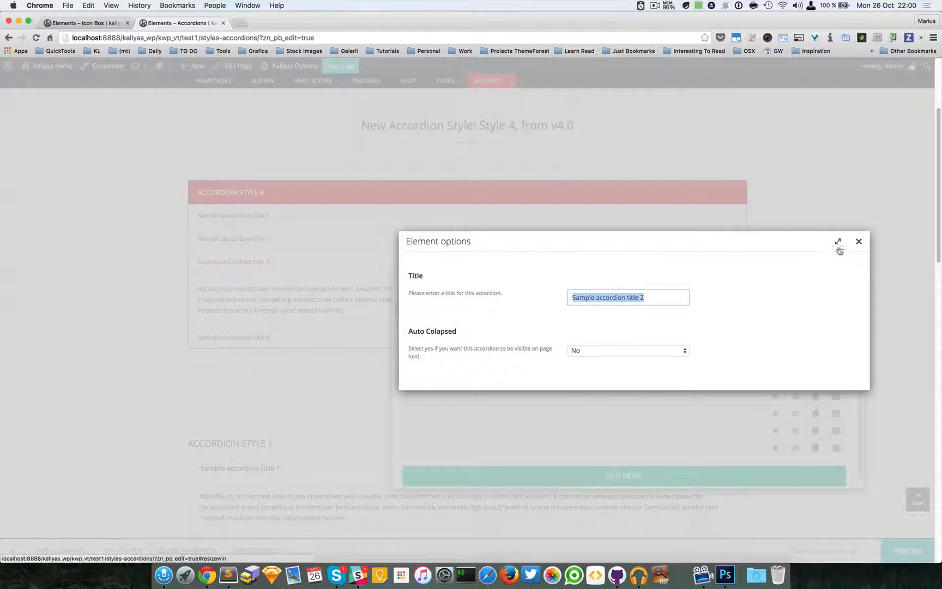
left_click(859, 241)
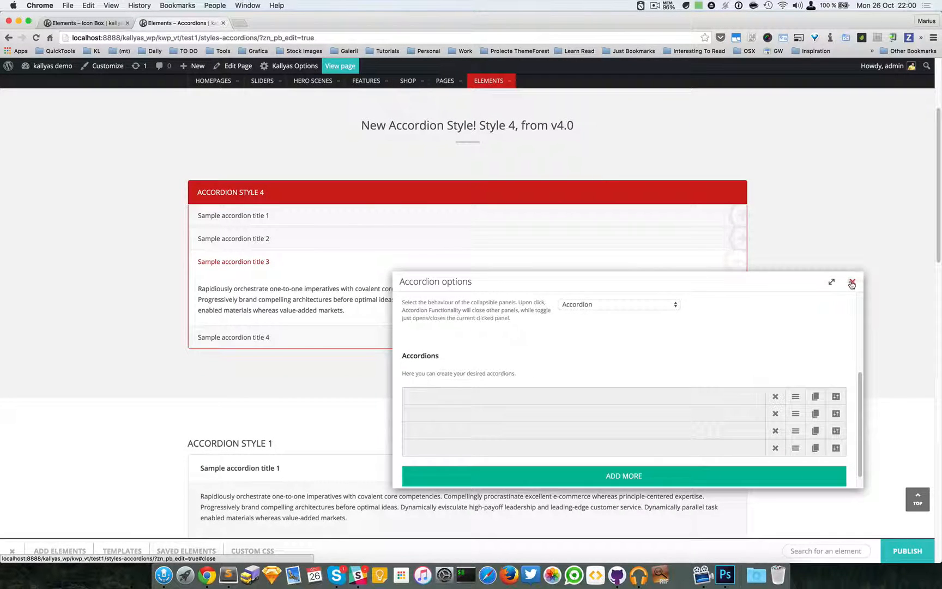
Step: Close the accordion settings with title 2 first, then expand the third pane to preview
left_click(851, 282)
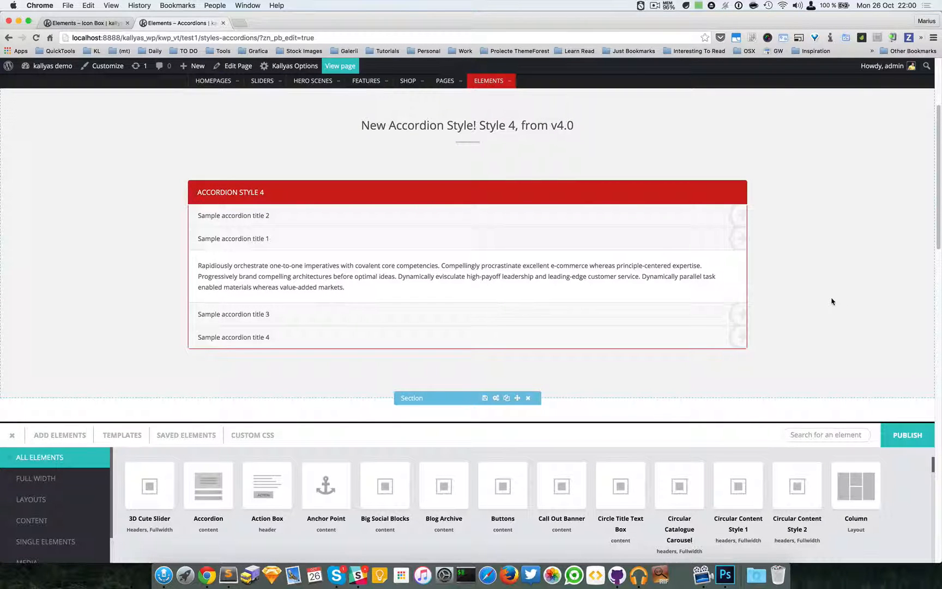
mouse_move(905, 269)
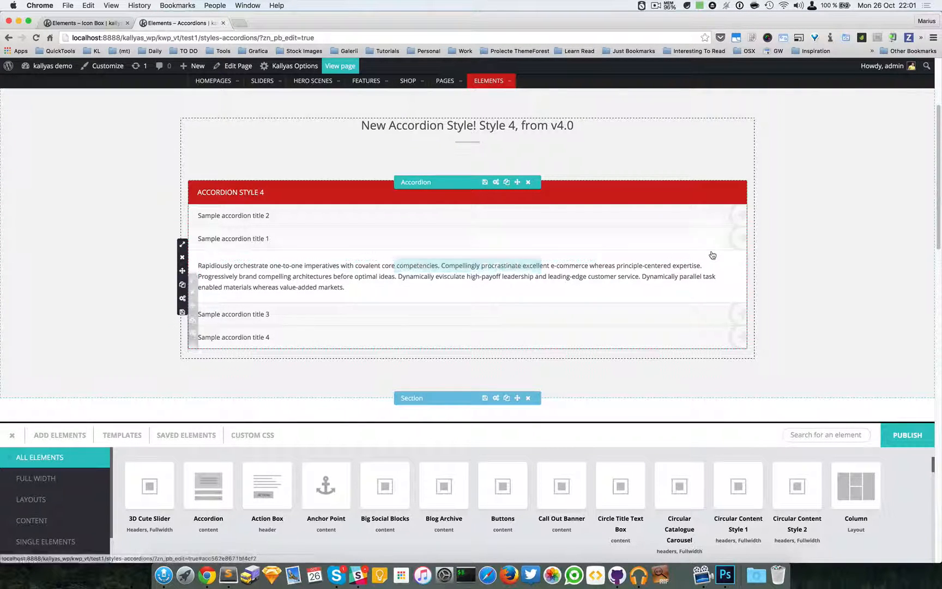
left_click(234, 216)
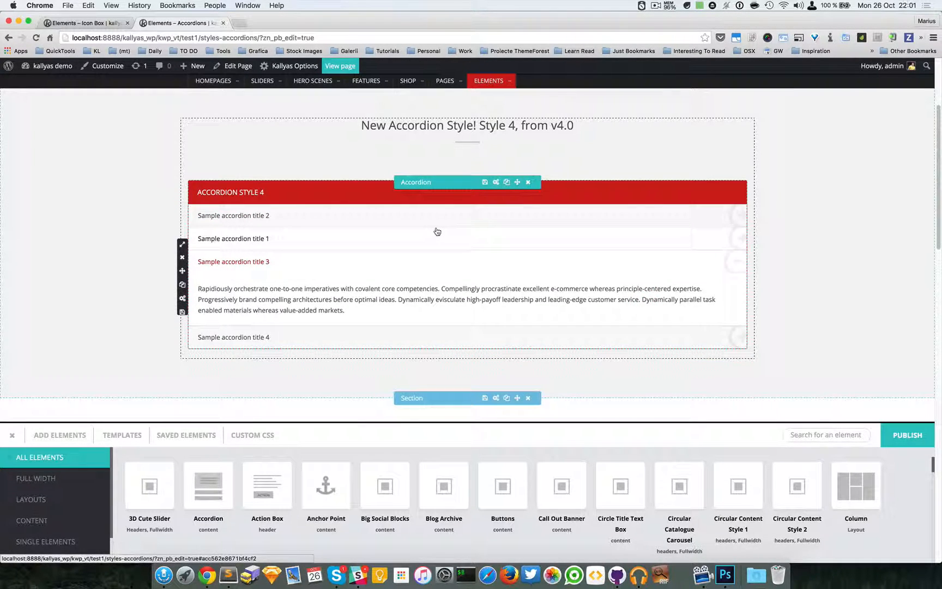
mouse_move(464, 233)
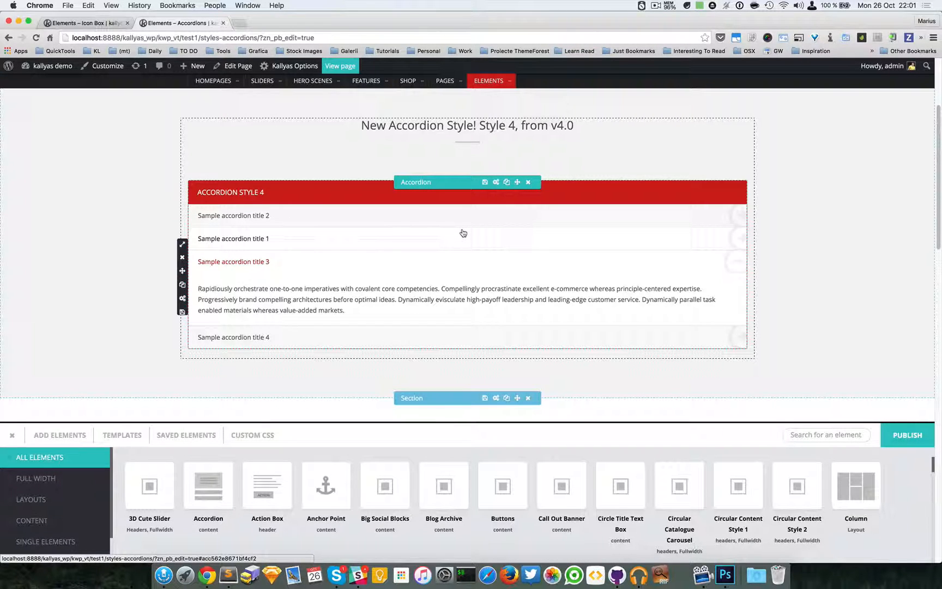
mouse_move(462, 236)
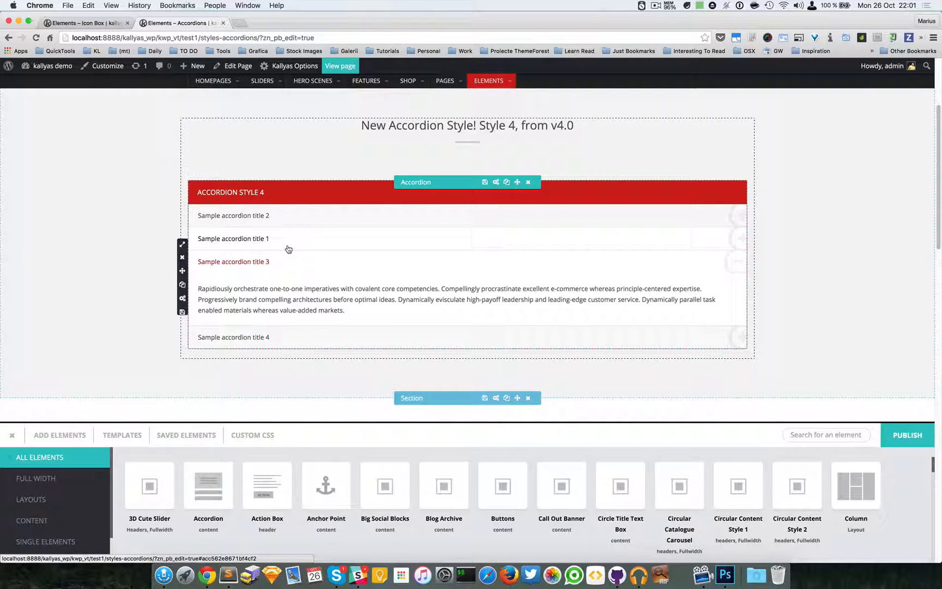
mouse_move(570, 248)
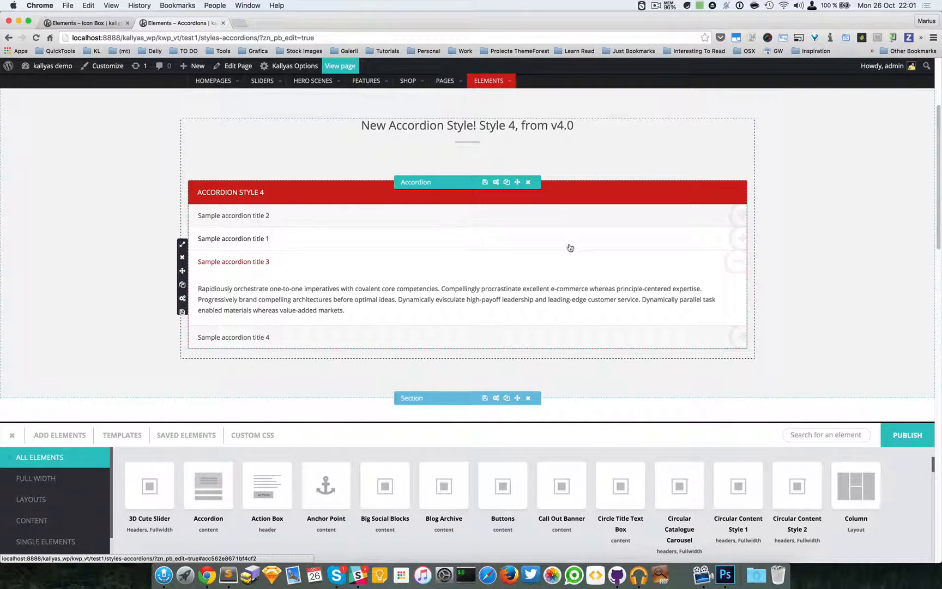
scroll("down", 3)
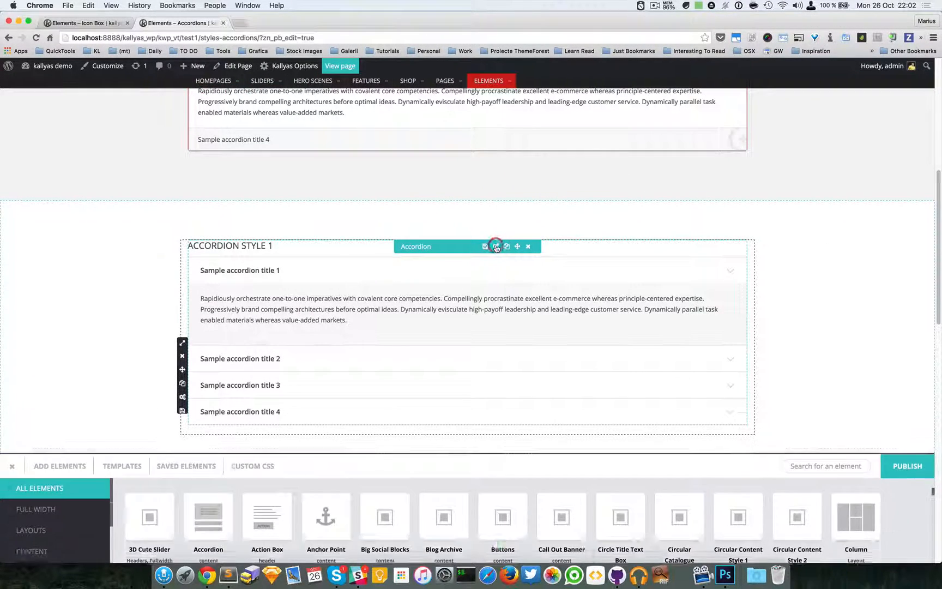
left_click(496, 246)
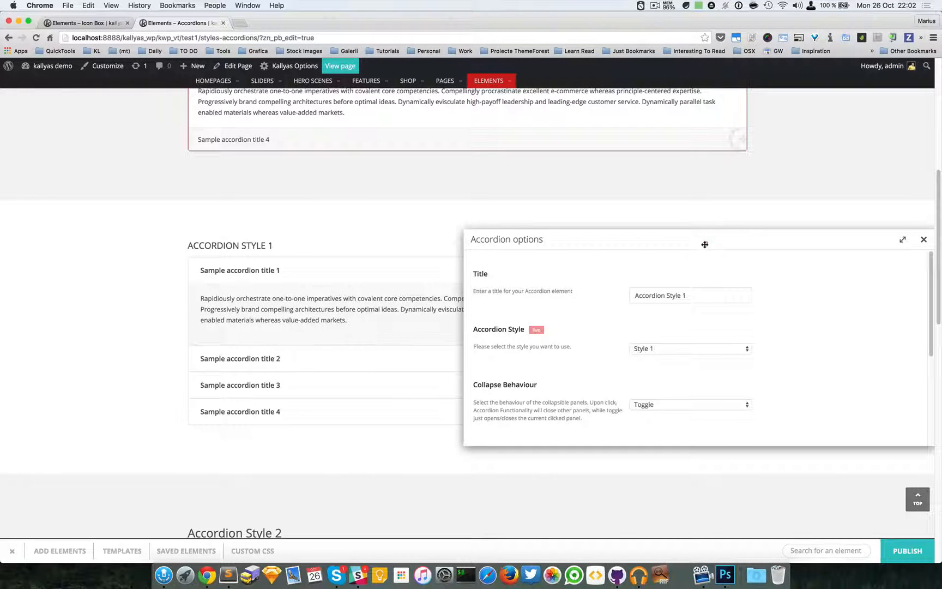
left_click(690, 349)
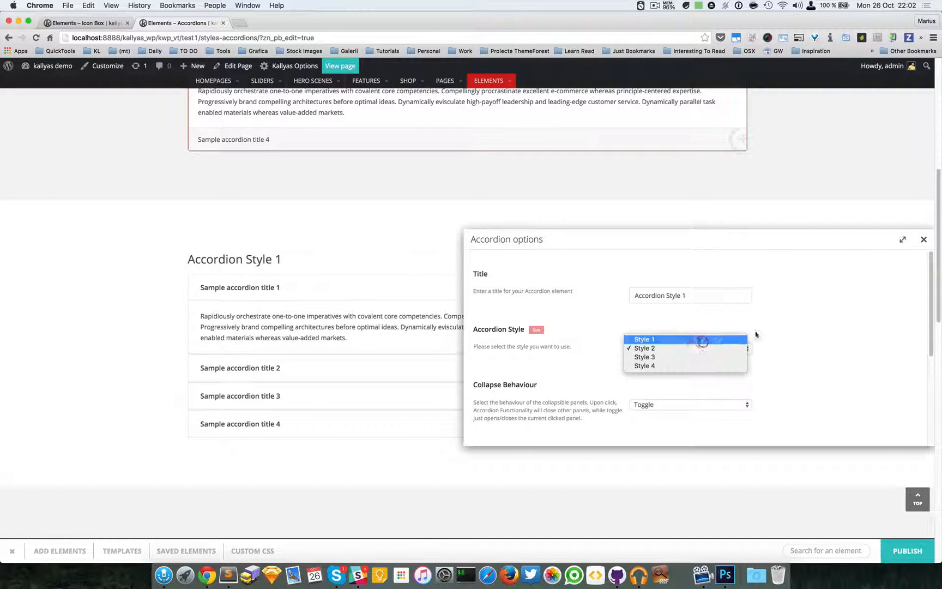
left_click(643, 339)
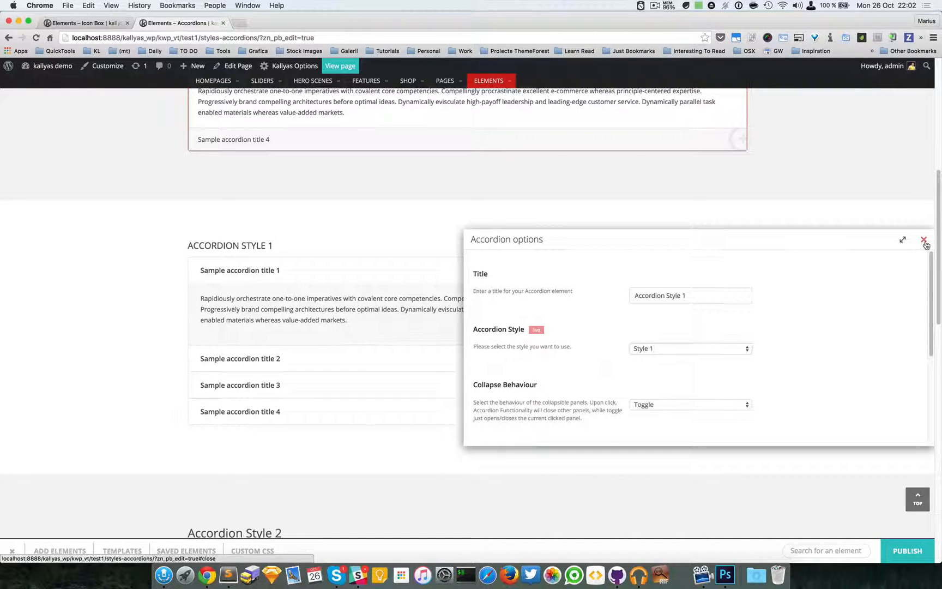
left_click(925, 241)
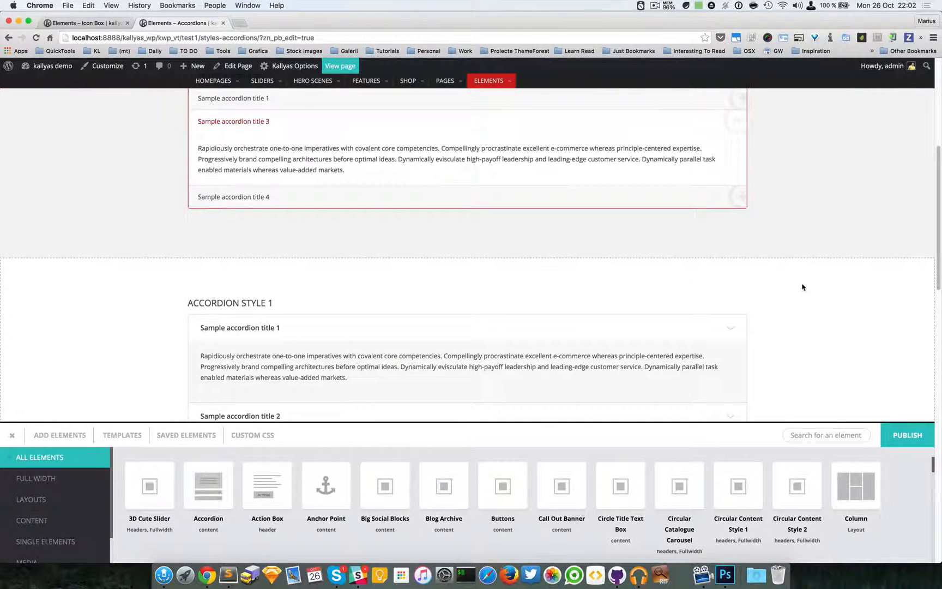
Step: Search the element library for the Accordion element, trying 'sec' then 'ac'
left_click(826, 435)
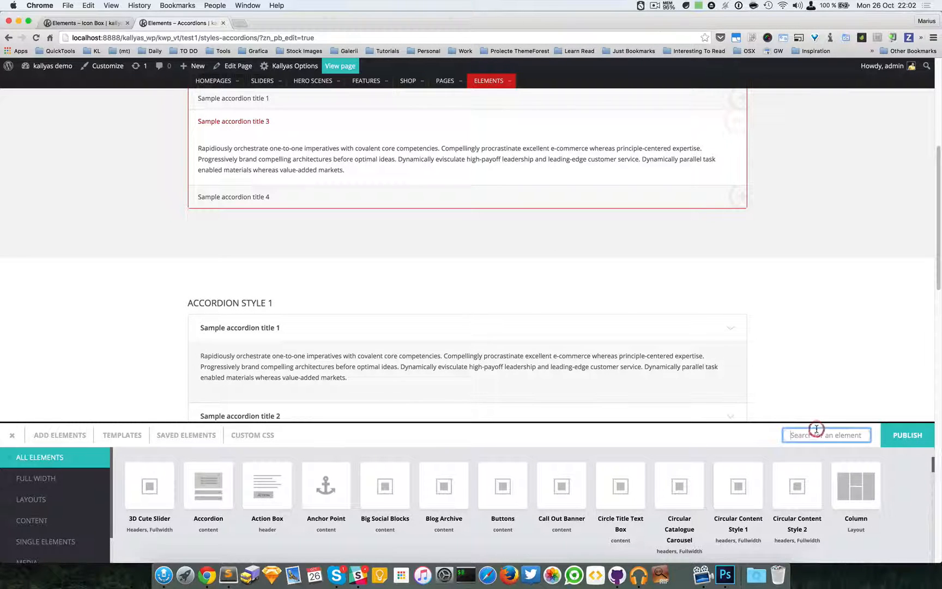
left_click(826, 435)
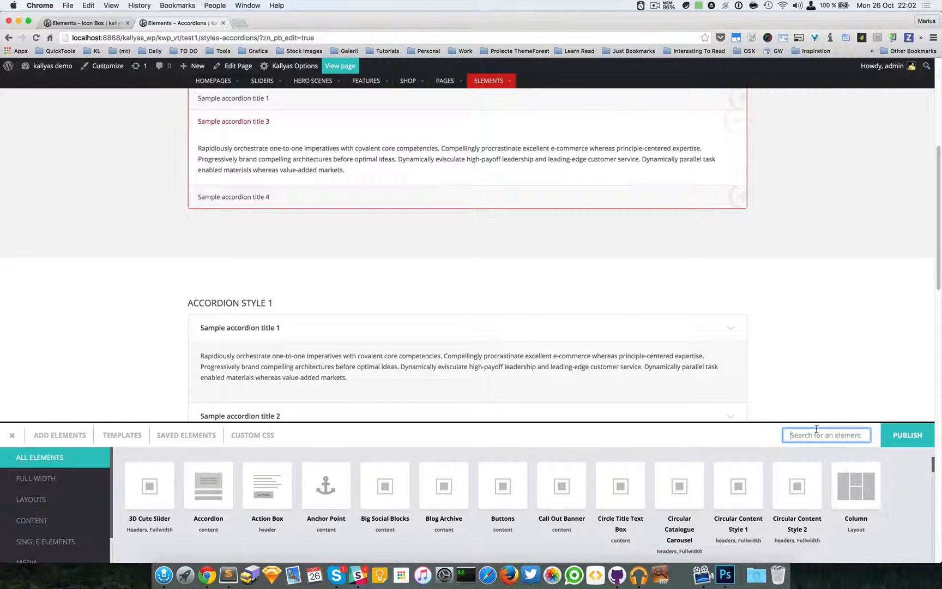
type("sec")
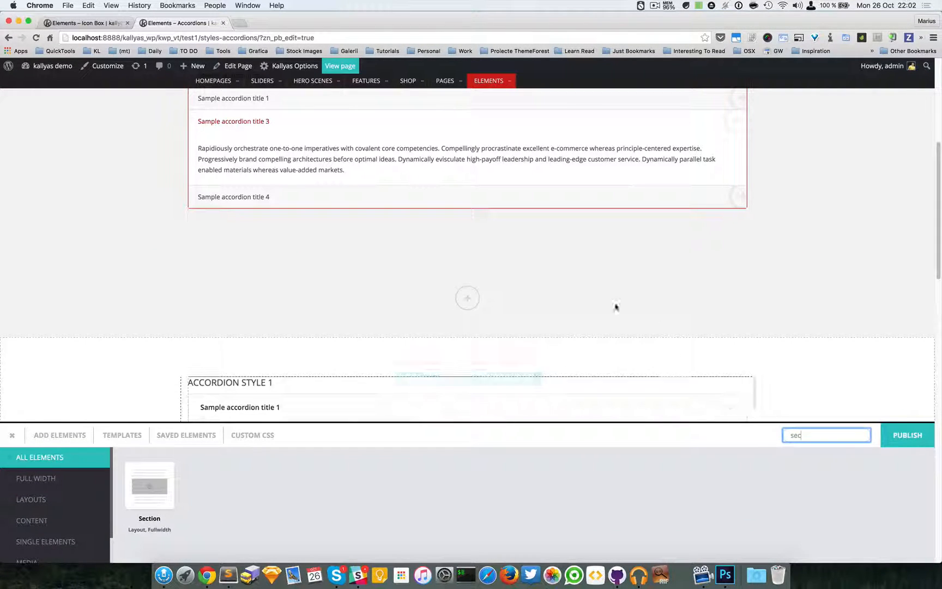
type("ac")
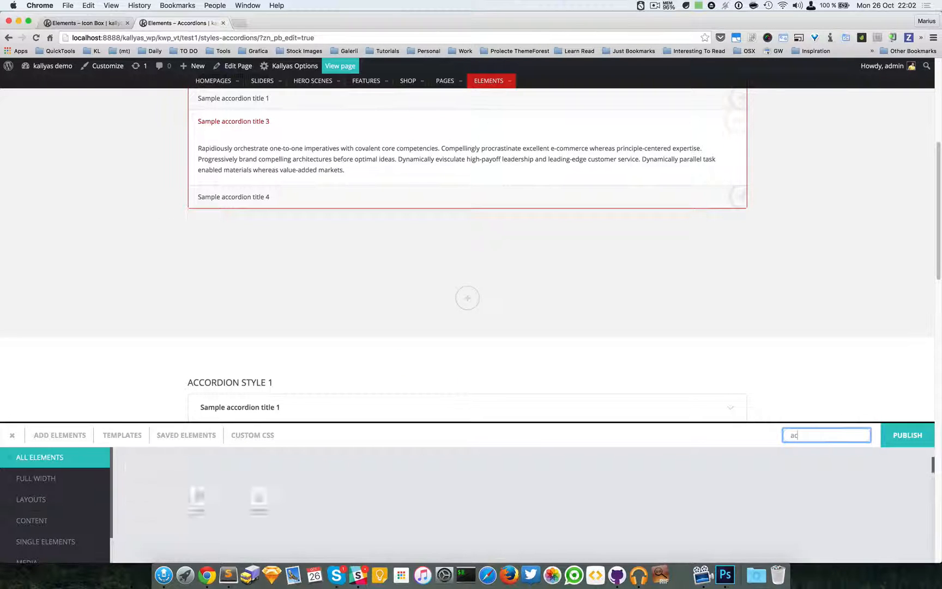
type("c")
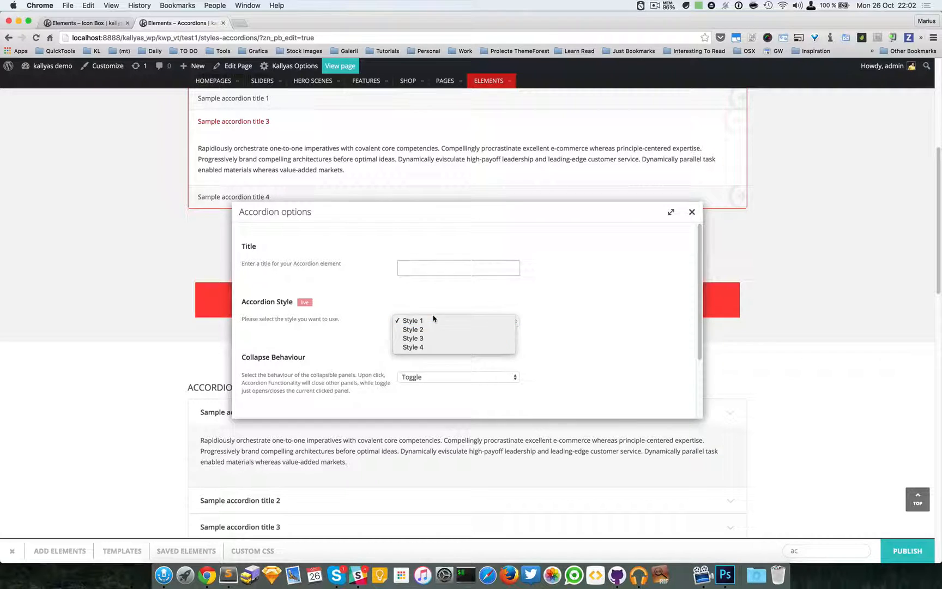
Step: Keep Style 1, add a pane, and title the first pane 'Pane 1'
left_click(412, 320)
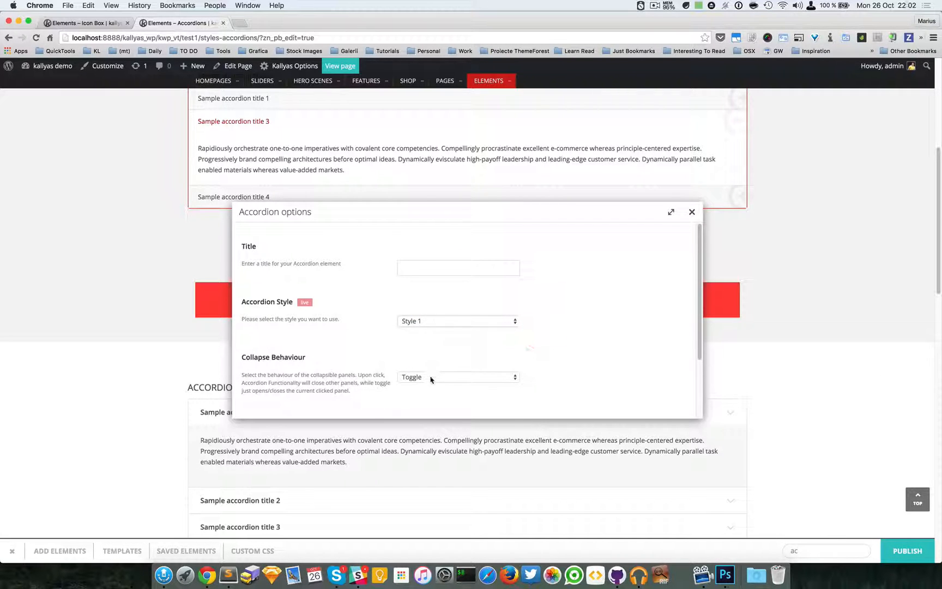
scroll("down", 3)
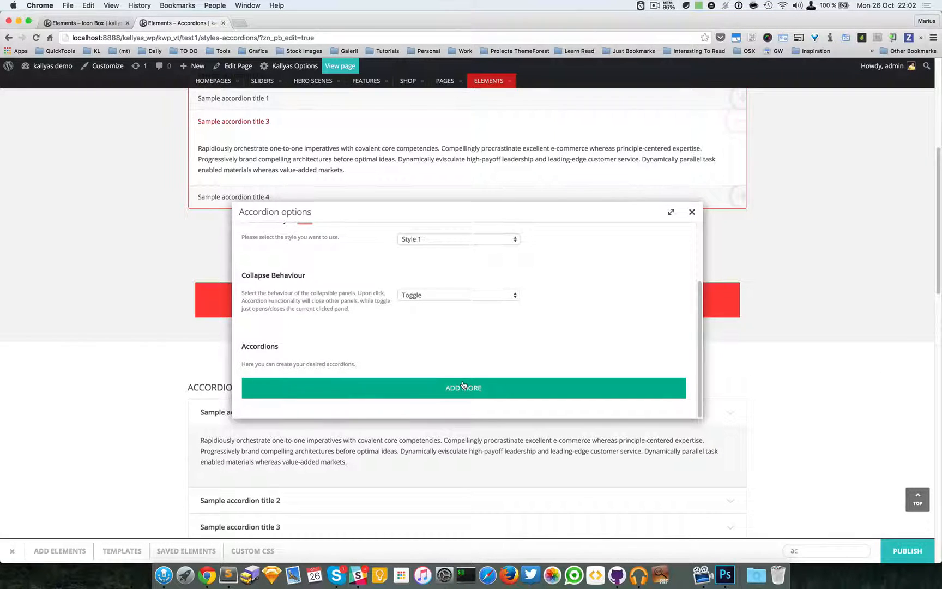
left_click(463, 388)
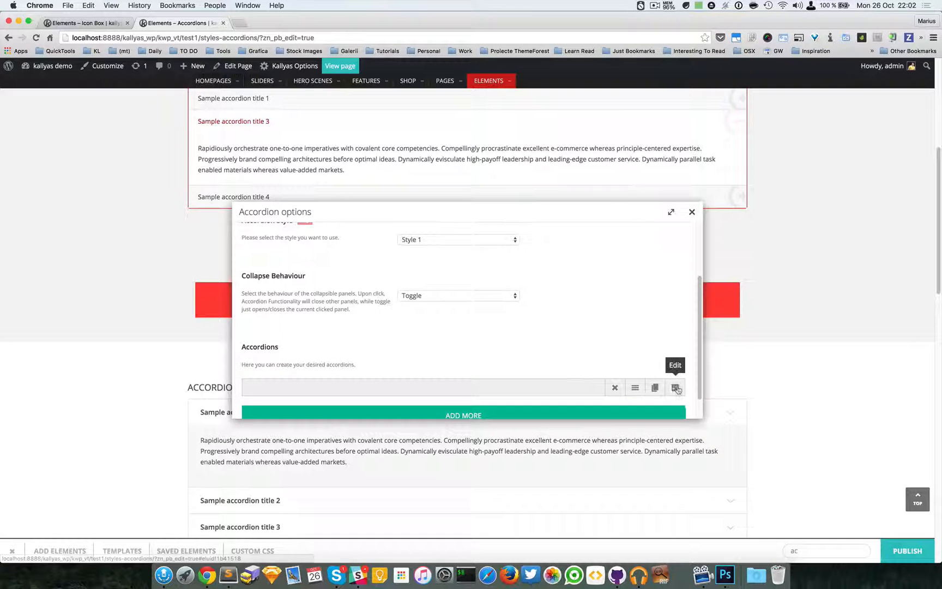
left_click(676, 387)
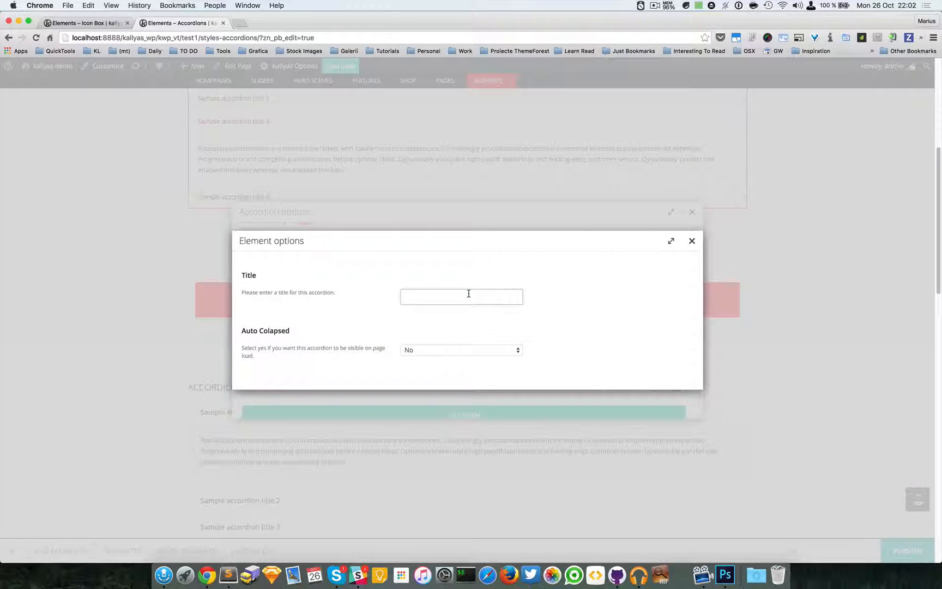
type("Pane 1")
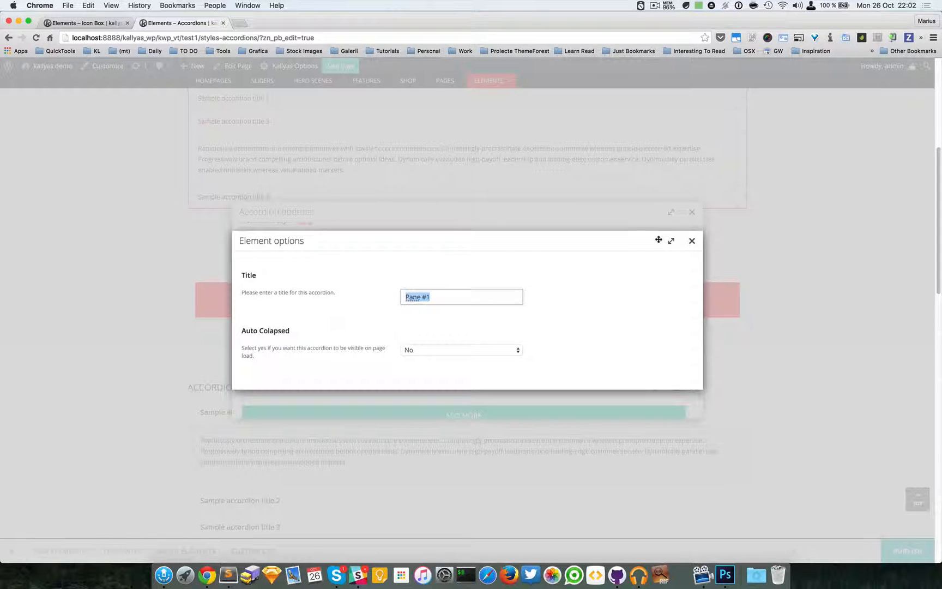
left_click(692, 241)
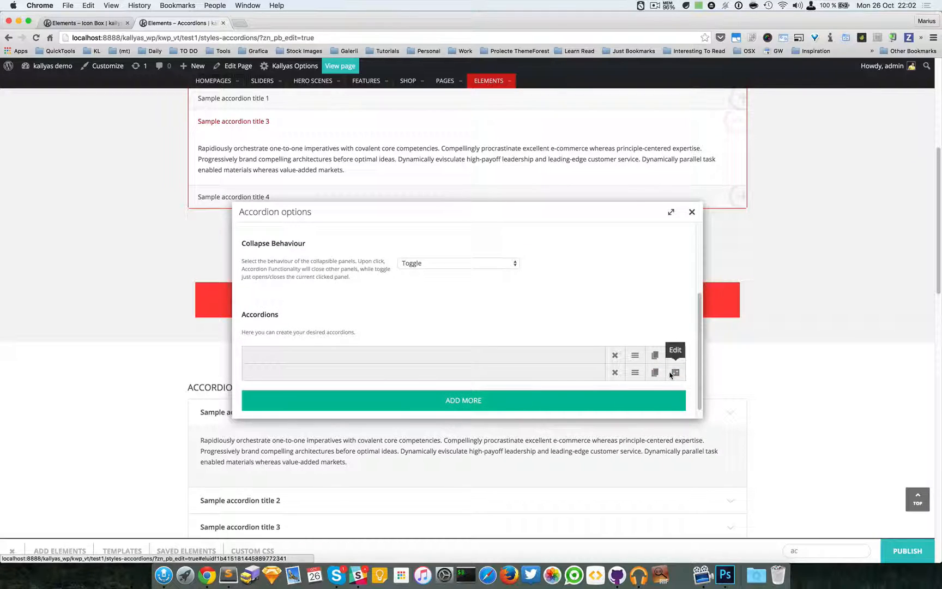
Step: Leave Pane #2's auto-collapse at No and close the accordion options
left_click(675, 372)
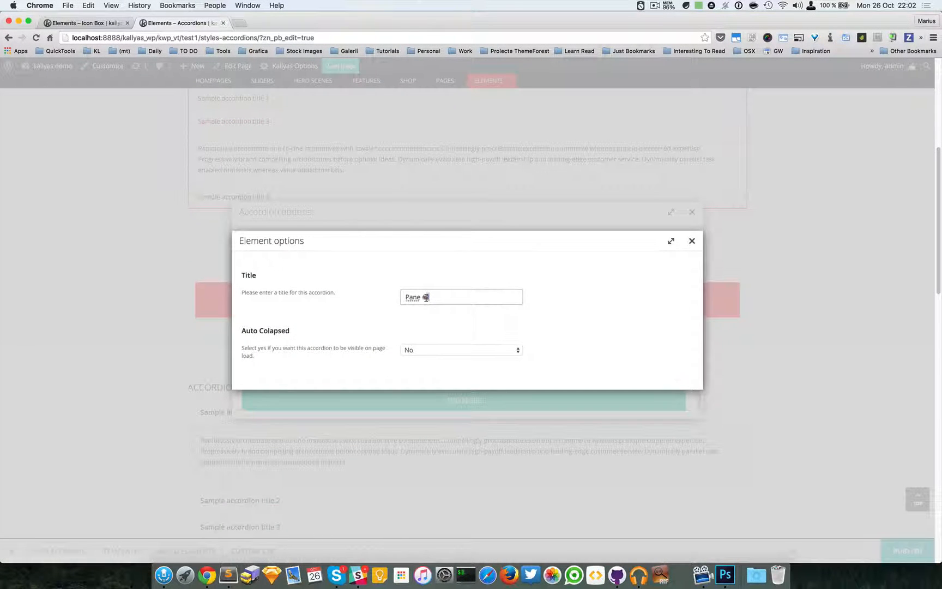
left_click(461, 349)
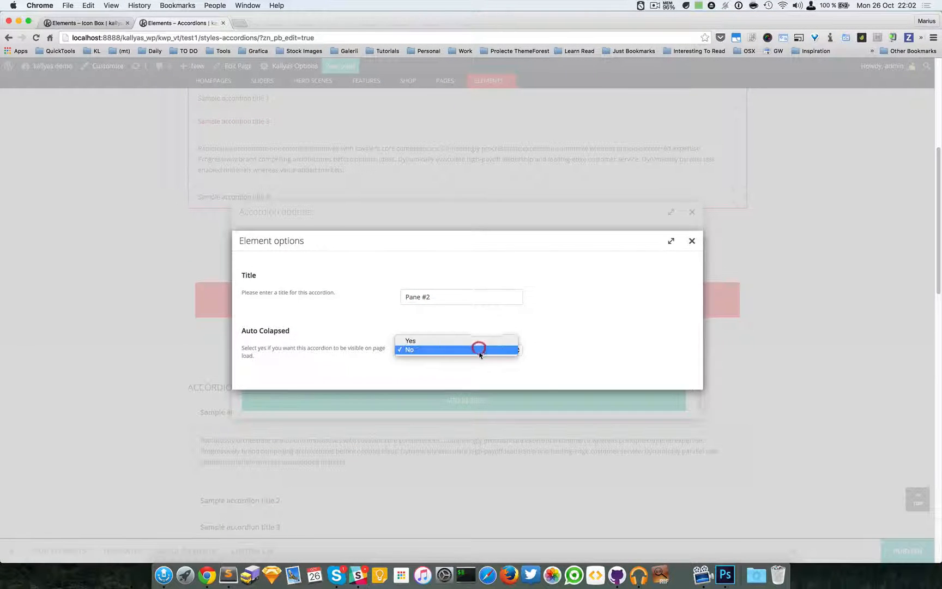
left_click(692, 241)
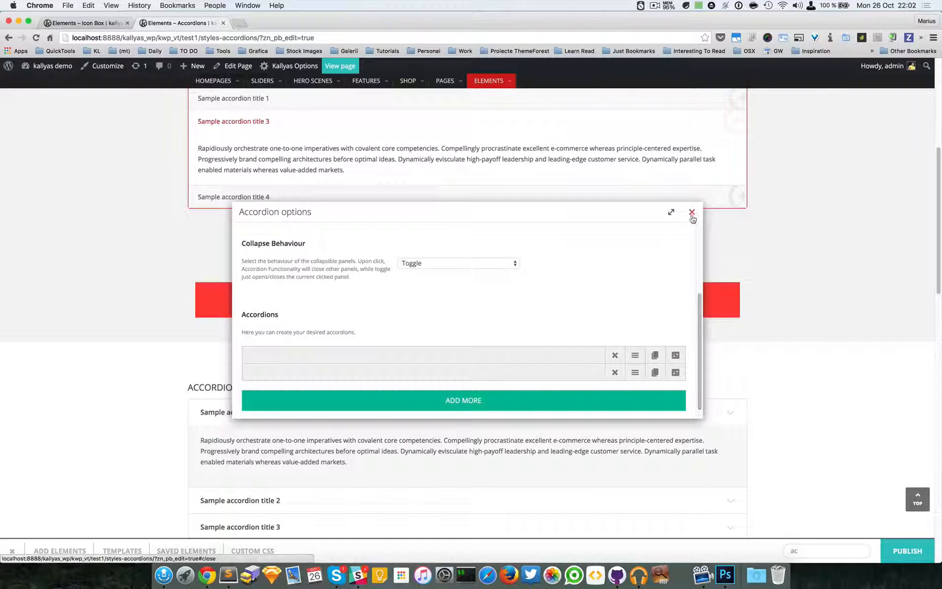
left_click(692, 213)
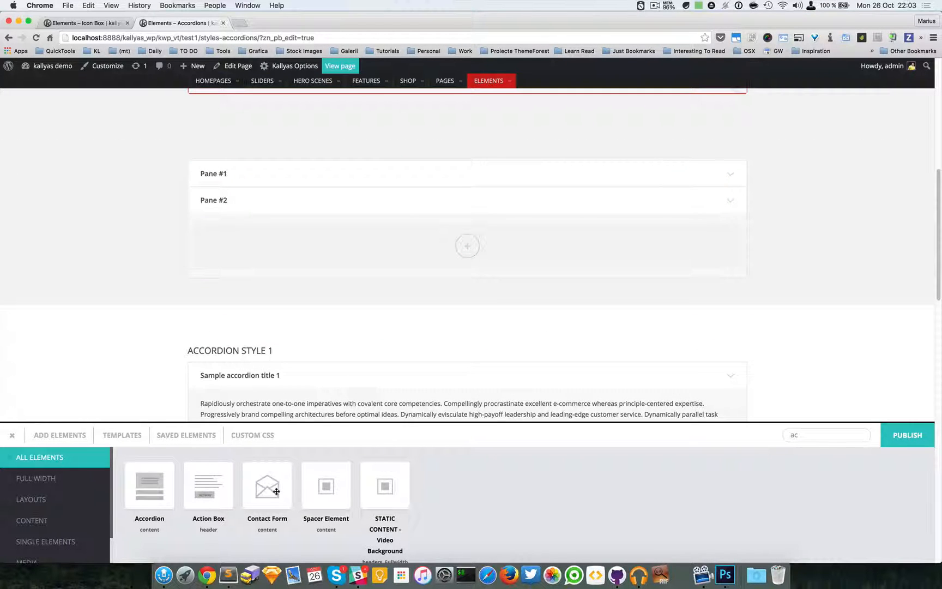
Step: Search 'te', add a Text Box to Pane #2, and insert dummy paragraphs
type("text")
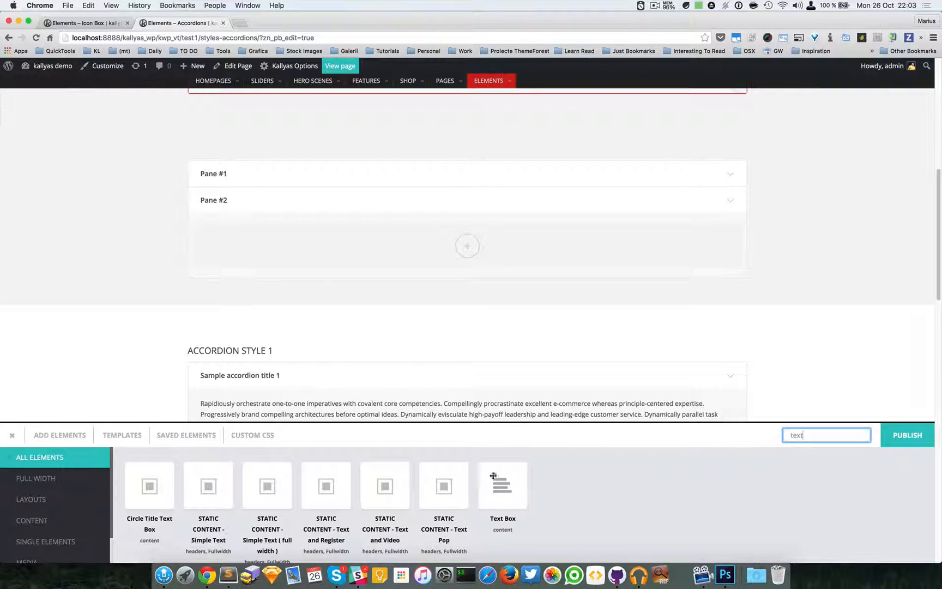
left_click(907, 435)
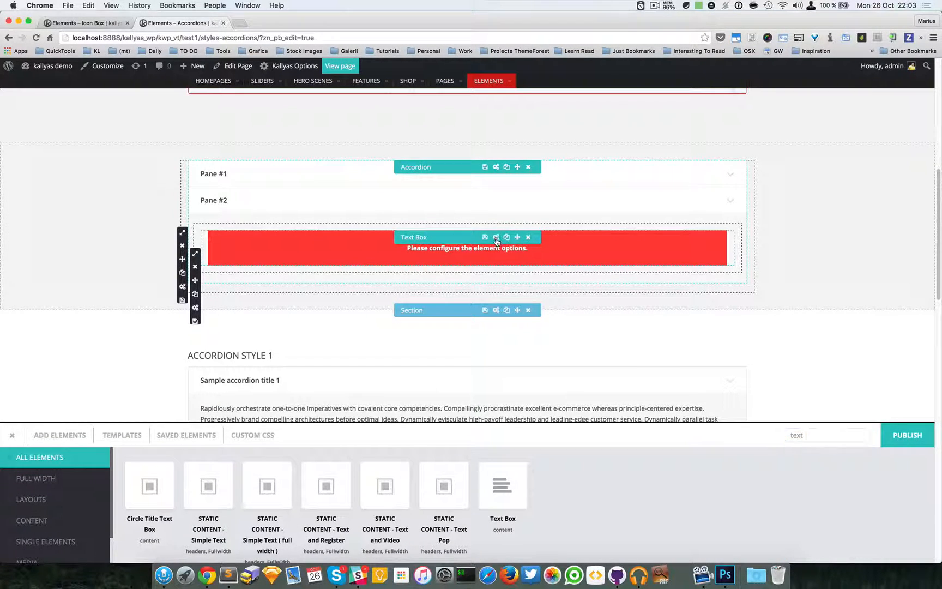
left_click(495, 237)
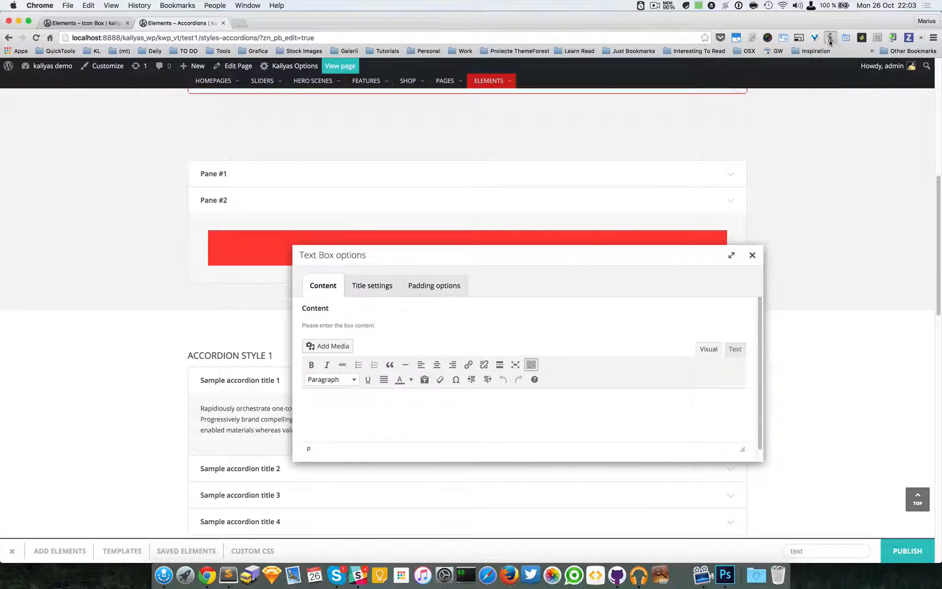
left_click(830, 37)
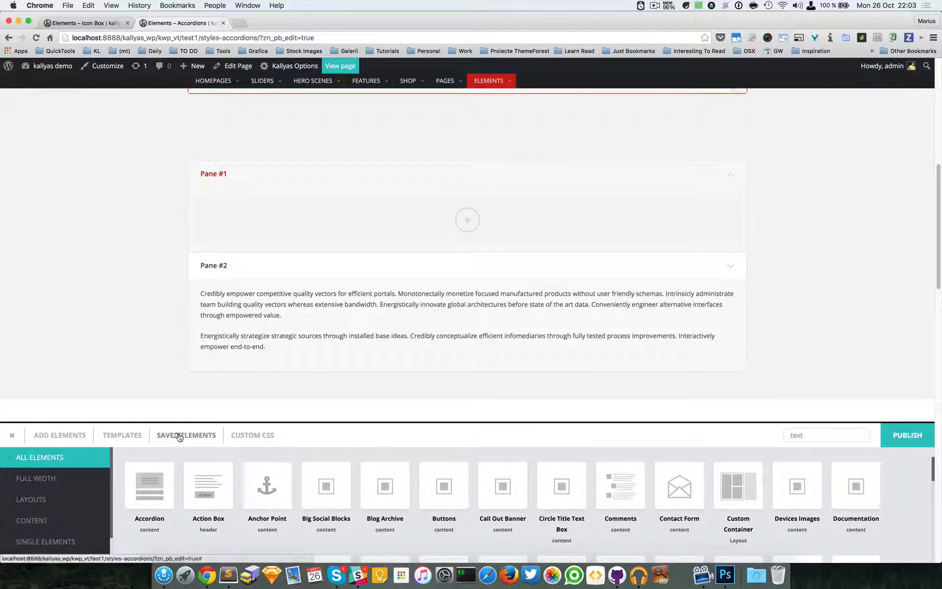
Step: View Saved Elements, return to Add Elements, then open the Contact Form demo page
left_click(186, 436)
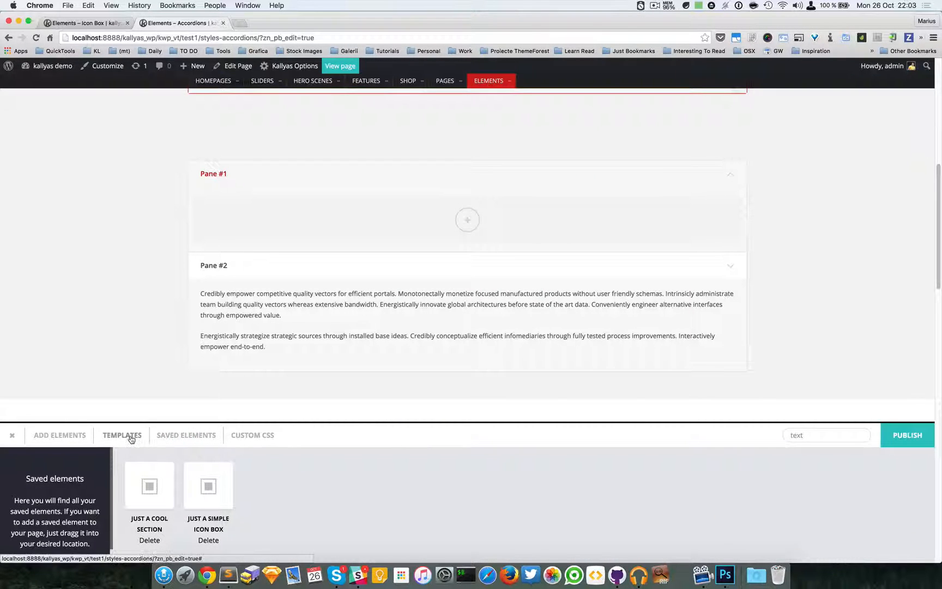
left_click(59, 434)
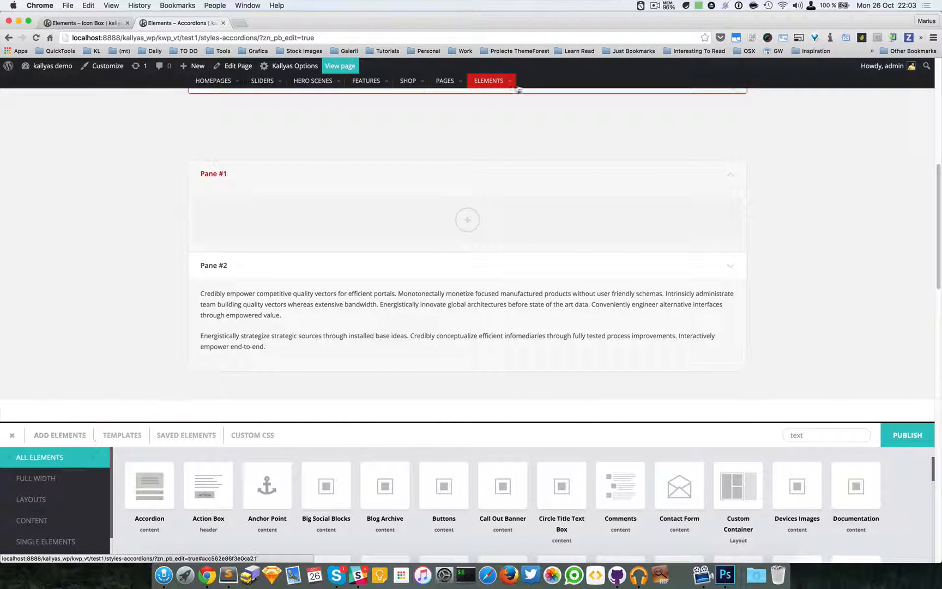
left_click(489, 81)
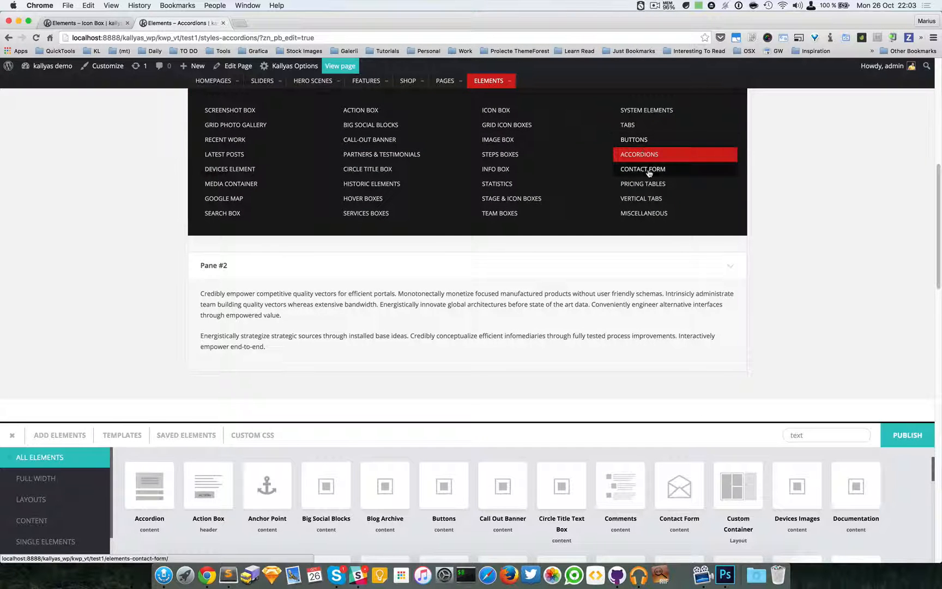
left_click(642, 169)
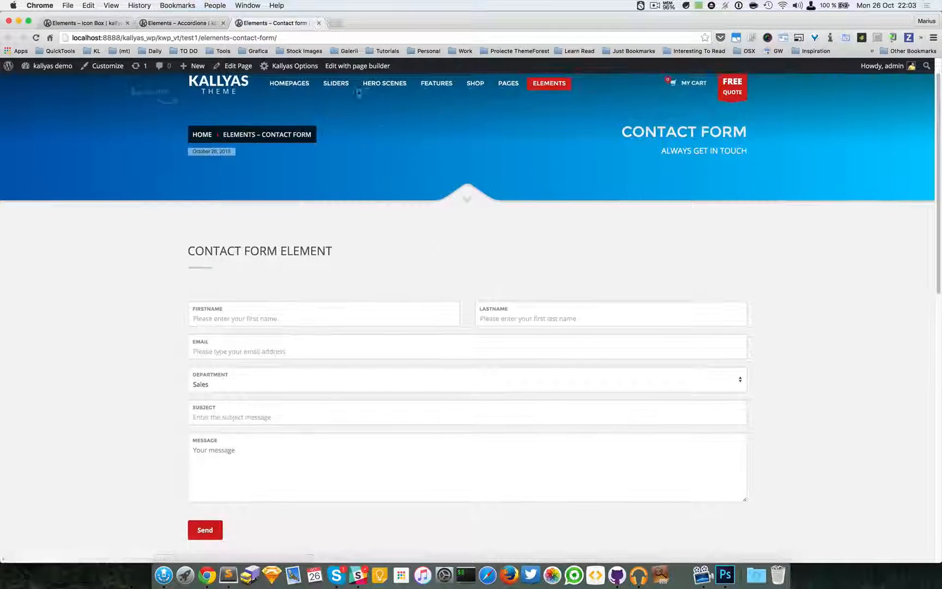
left_click(357, 66)
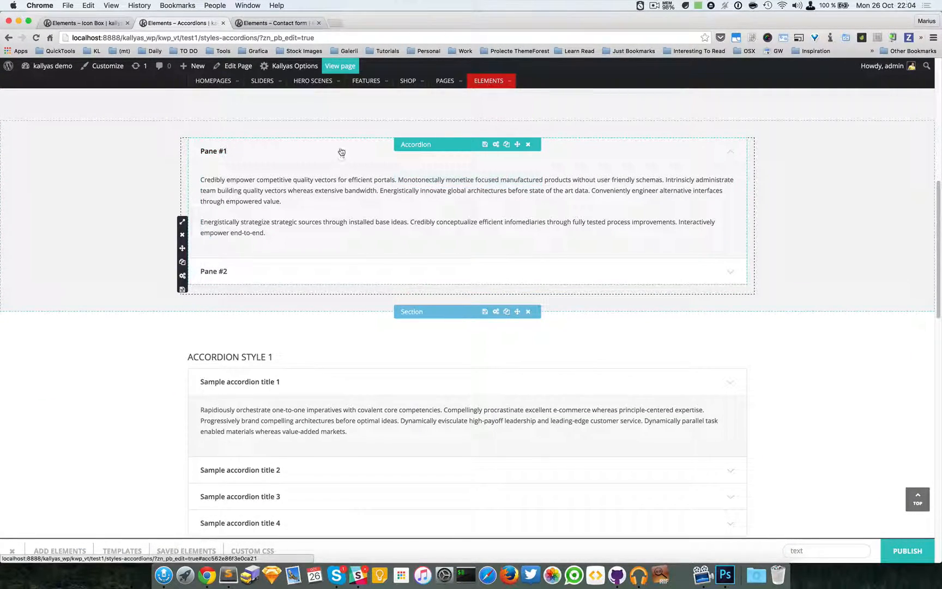
Step: Collapse Pane #1 of the new accordion, hiding its text box
left_click(212, 151)
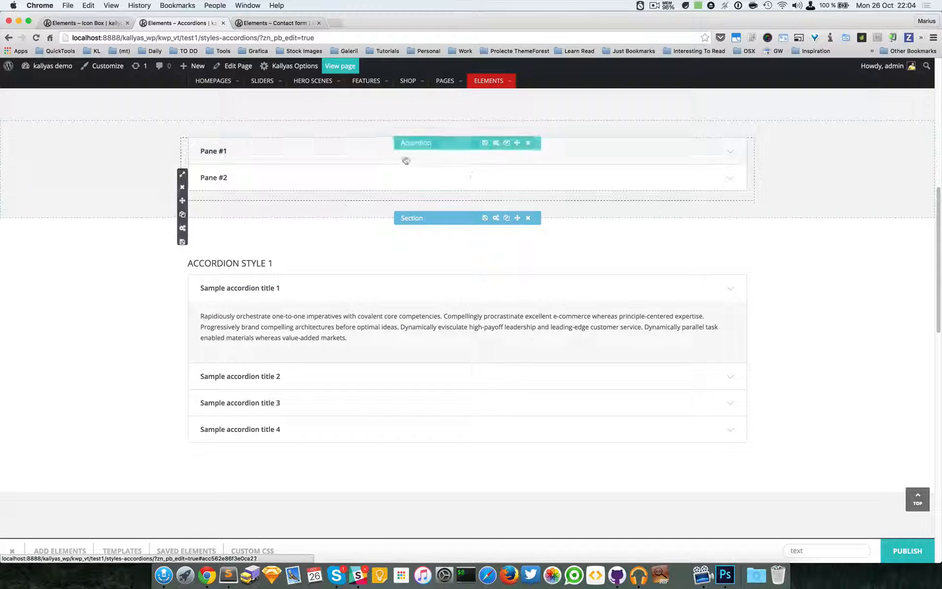